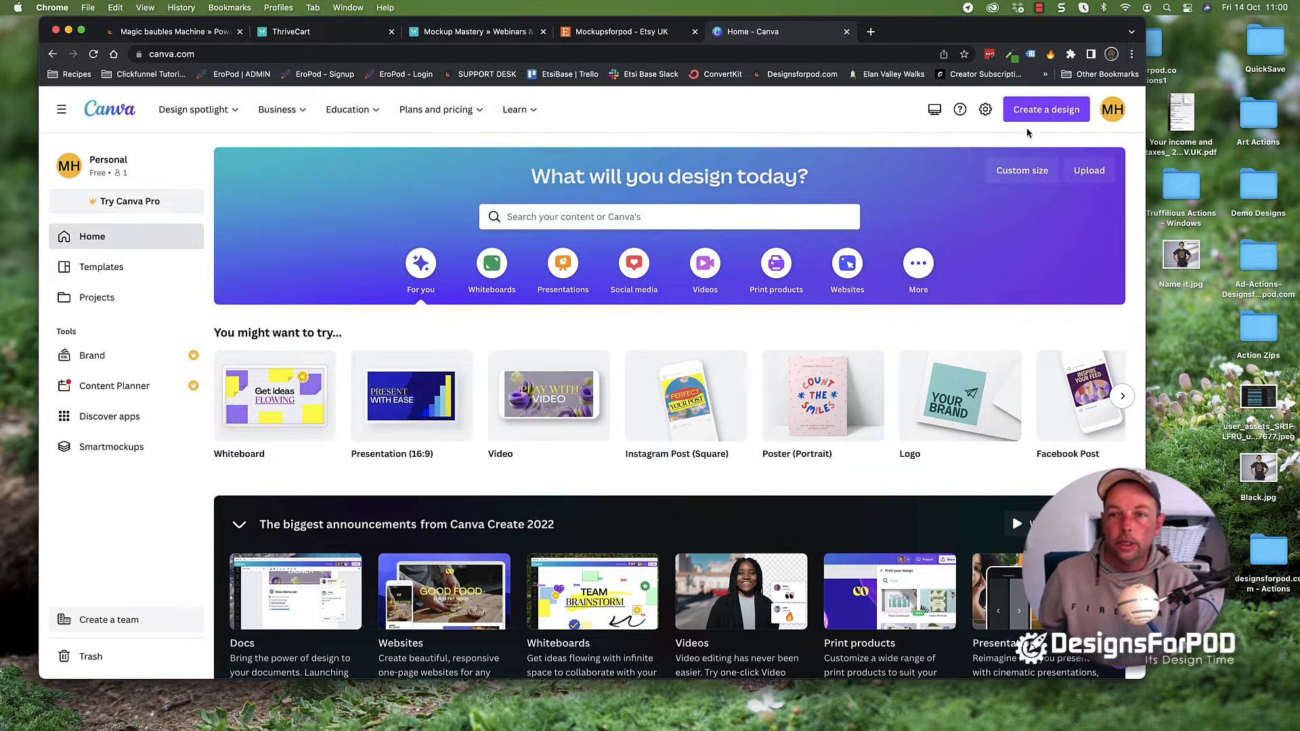
Create a new custom-size design of 3000 × 2250 px
{"action": "left_click", "coordinate": [1045, 109]}
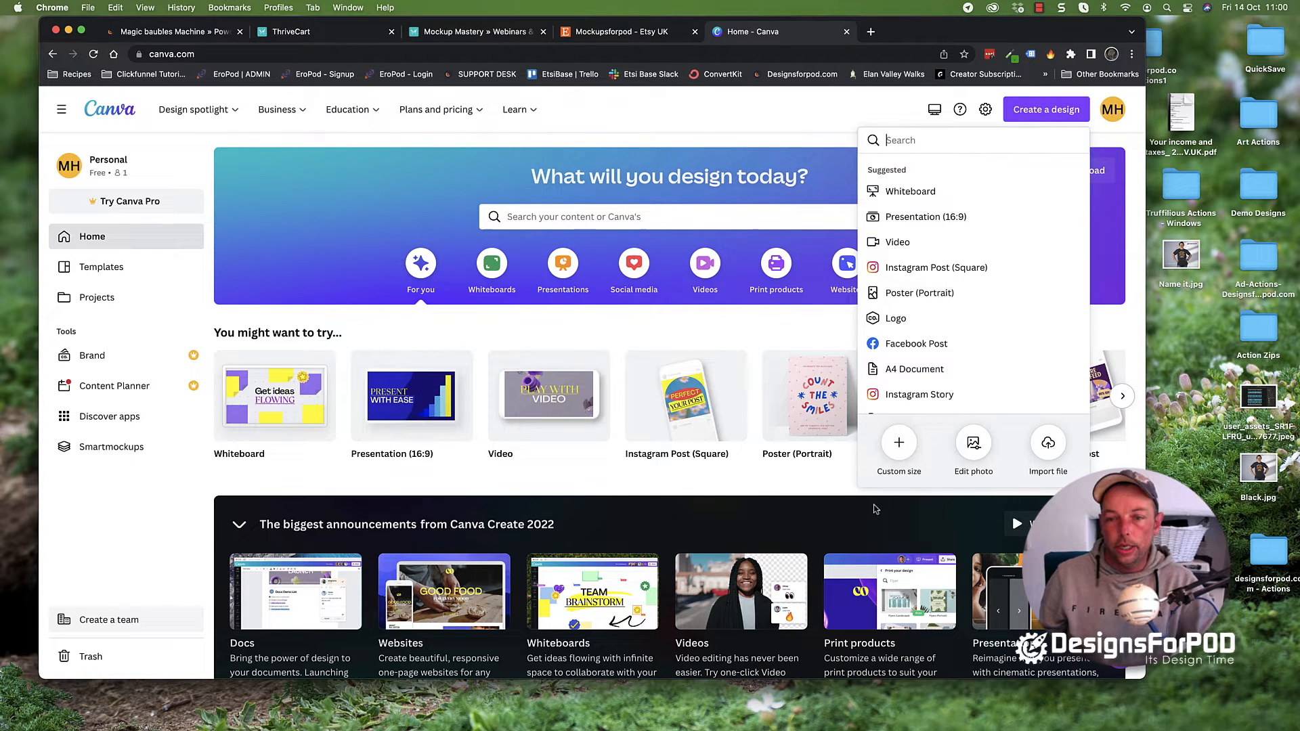
{"action": "left_click", "coordinate": [898, 448]}
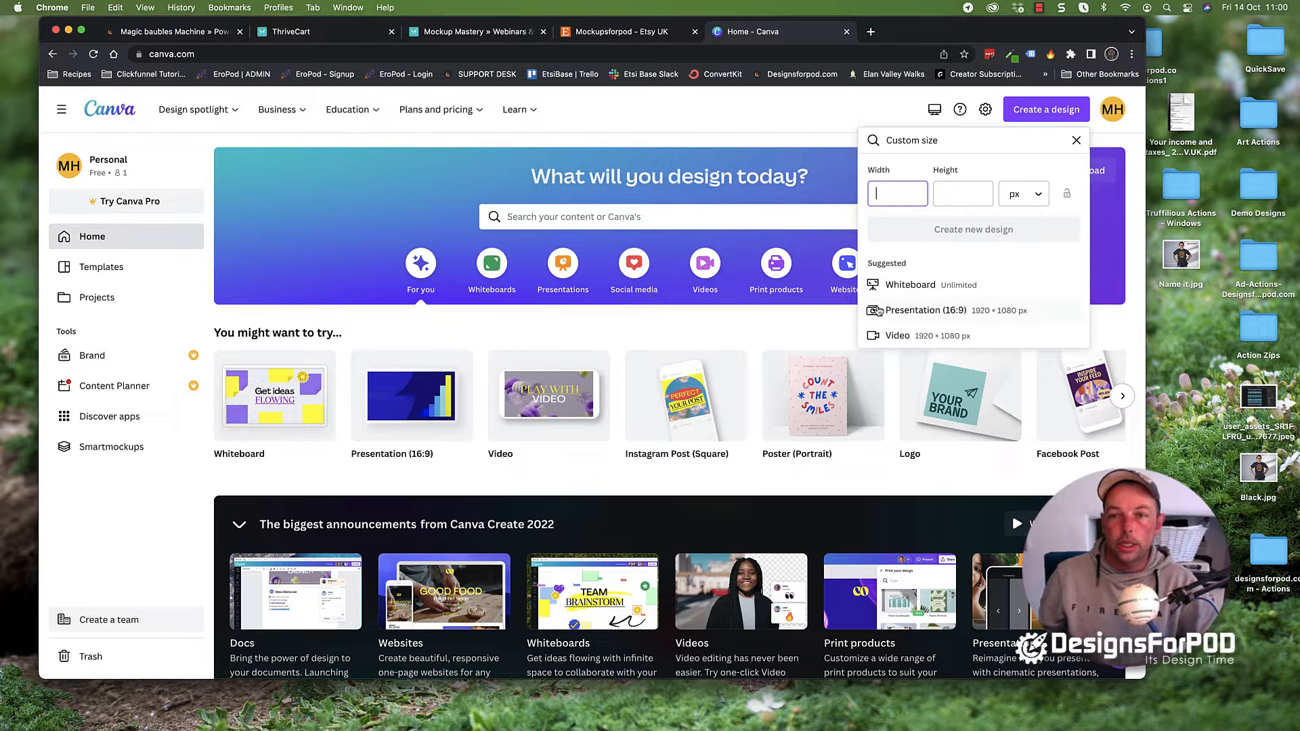
{"action": "type", "text": "3"}
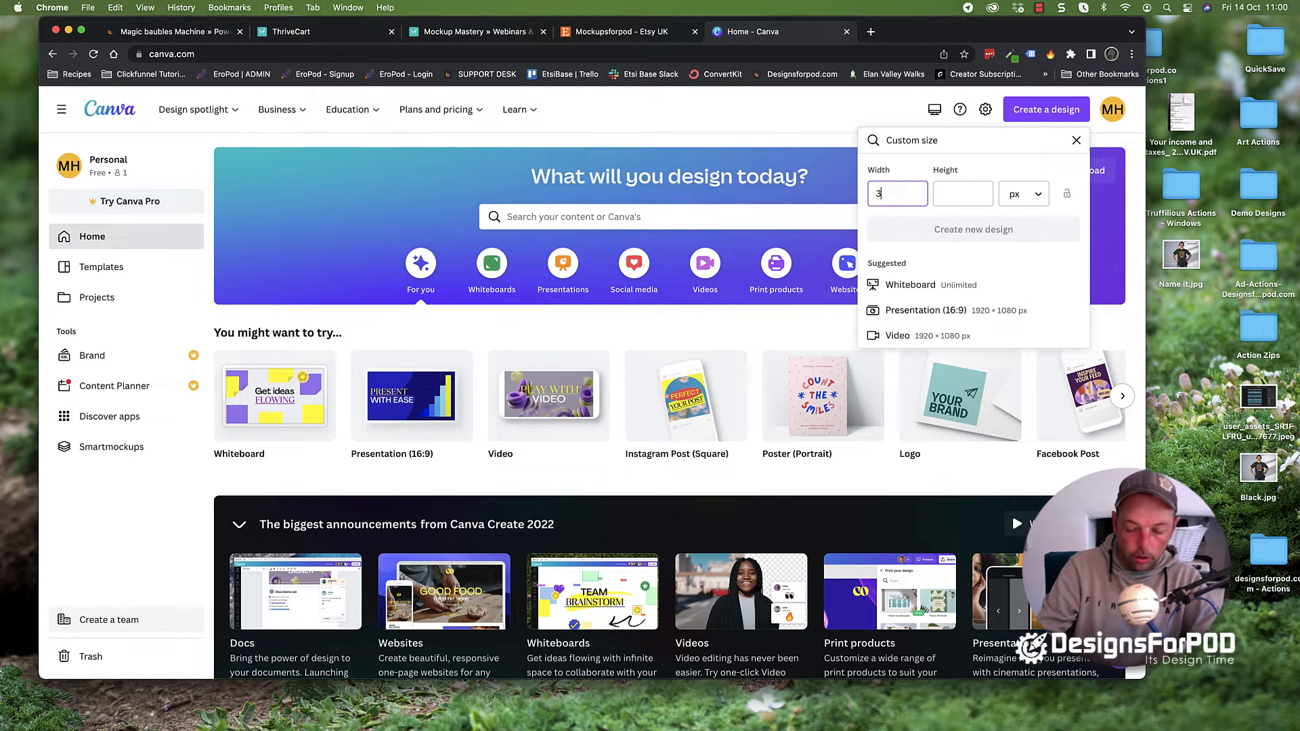
{"action": "type", "text": "000"}
{"action": "left_click", "coordinate": [962, 193]}
{"action": "type", "text": "225"}
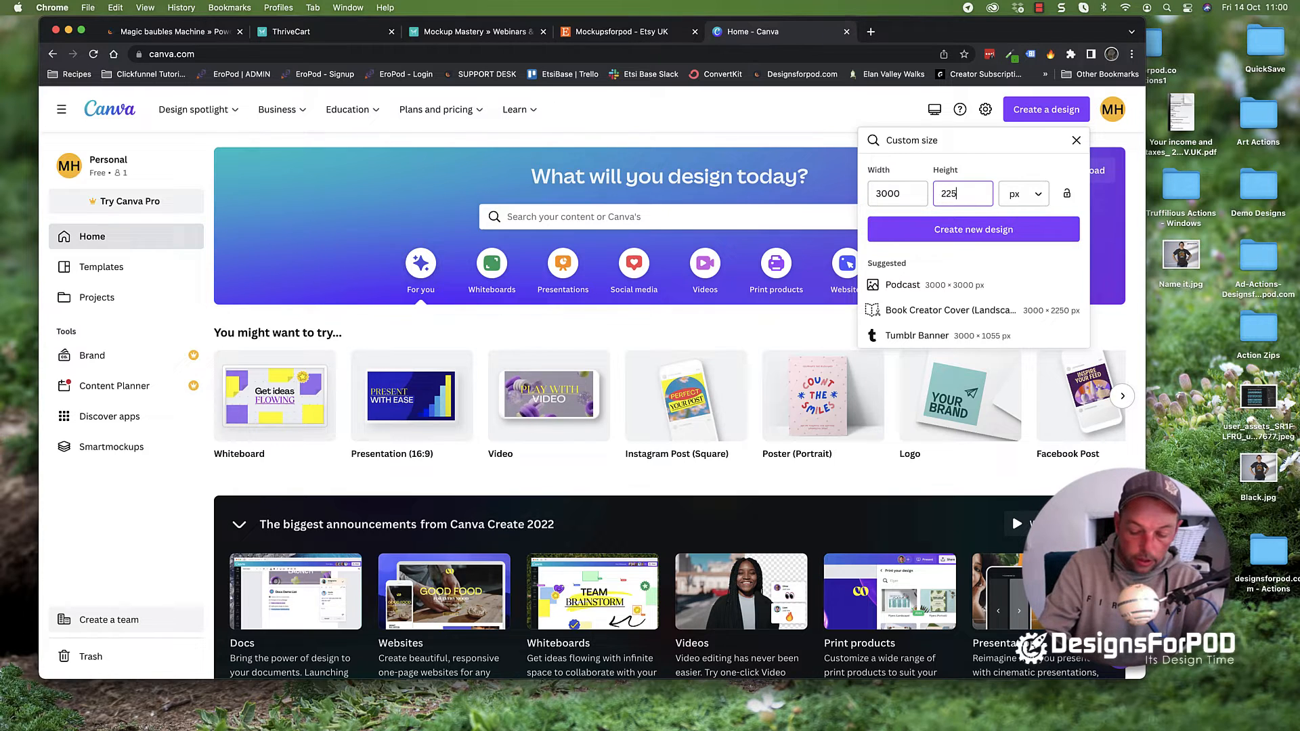
{"action": "left_click", "coordinate": [972, 230]}
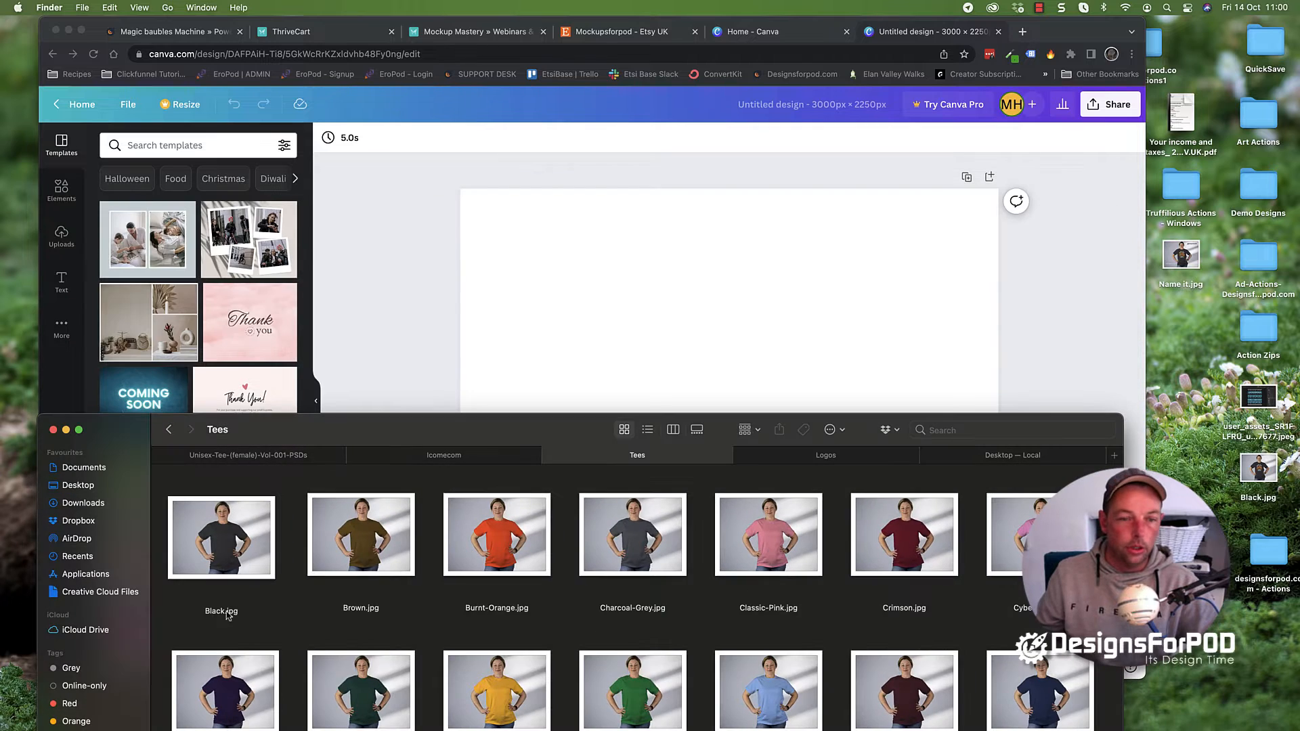
Place the Black.jpg tee photo on the page and enlarge it to cover the canvas
{"action": "left_click", "coordinate": [61, 234]}
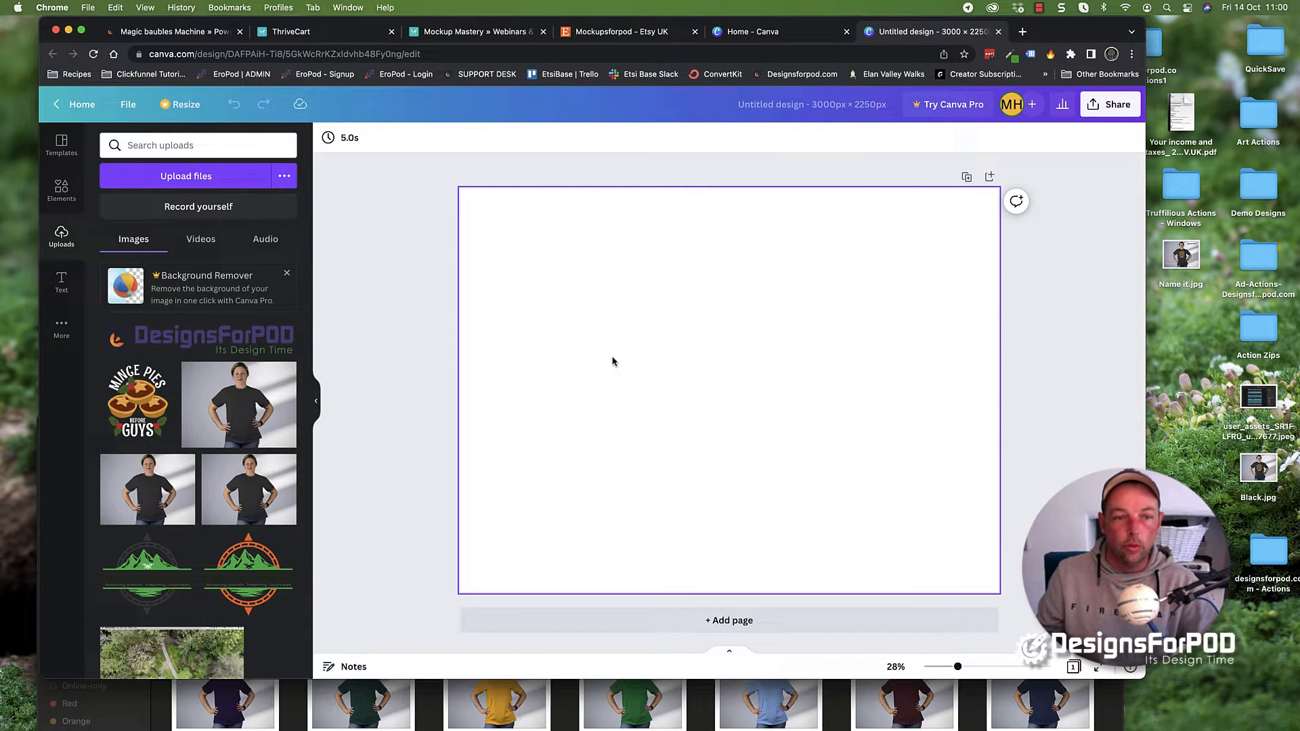
{"action": "left_click", "coordinate": [238, 405]}
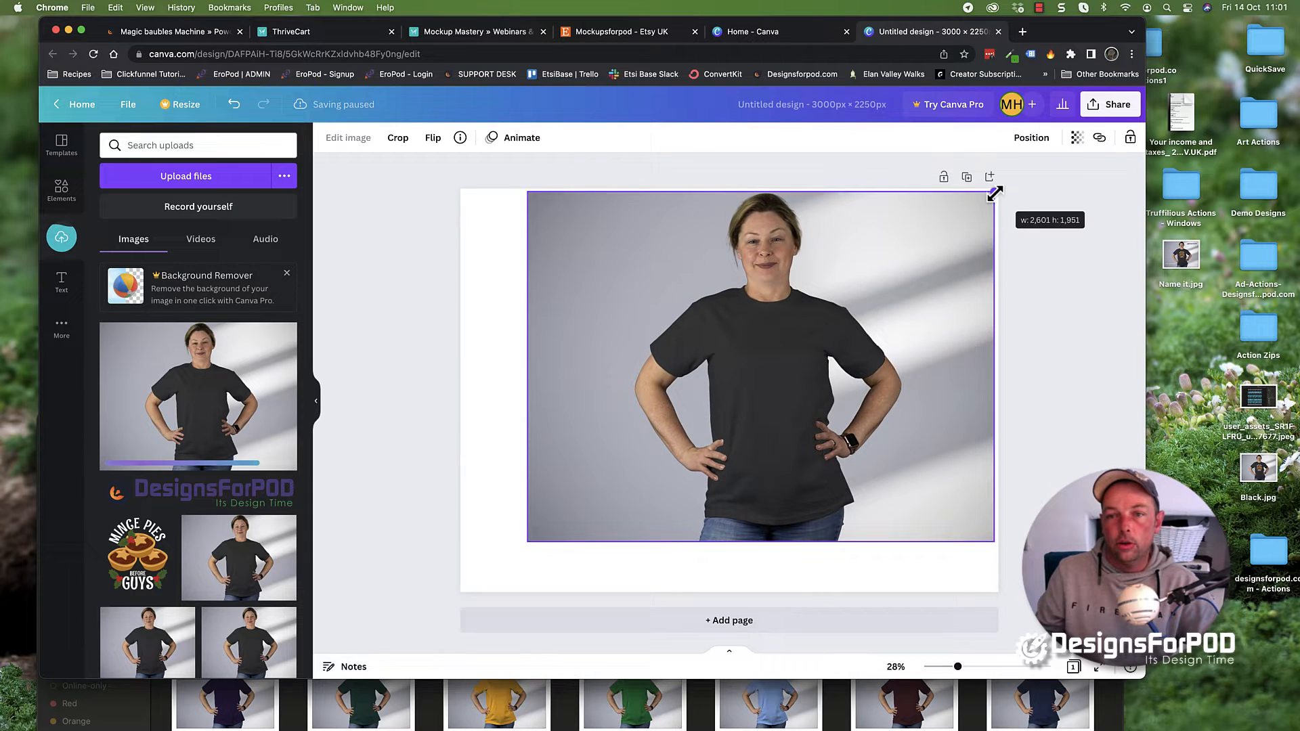
{"action": "left_click", "coordinate": [759, 364]}
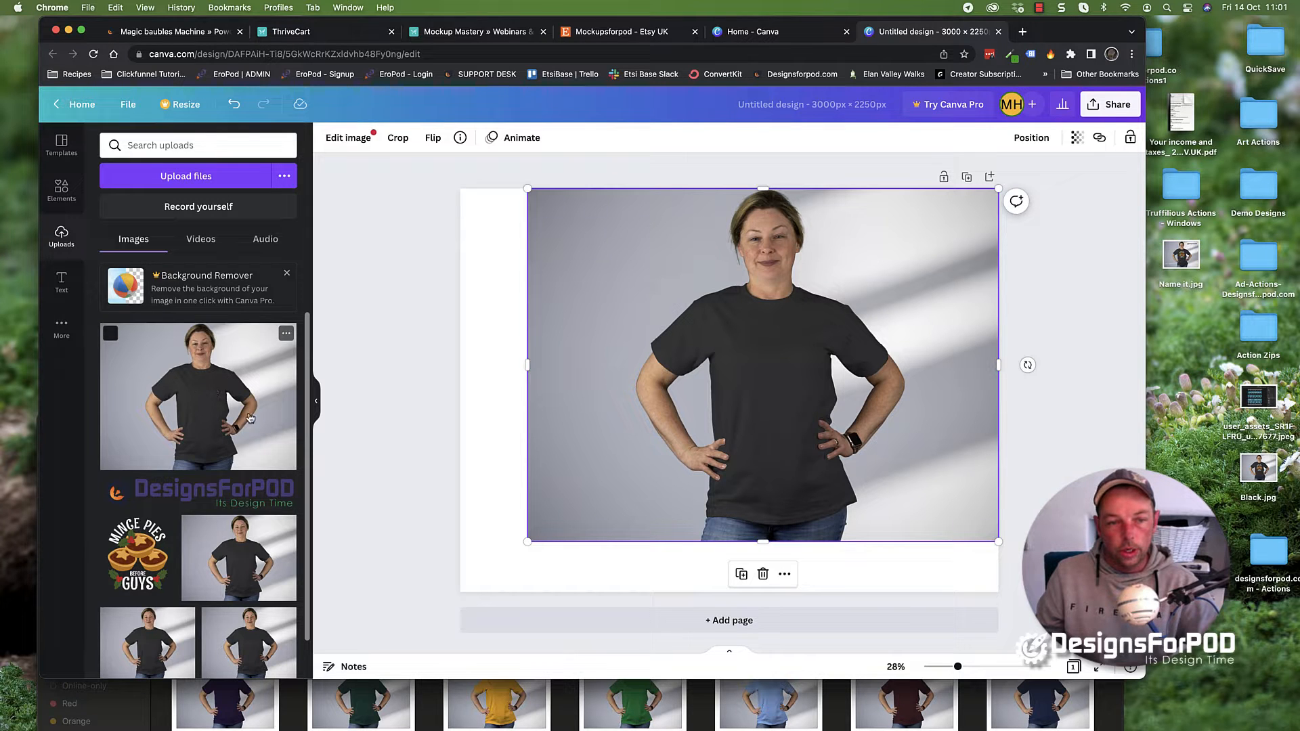
{"action": "mouse_move", "coordinate": [449, 555]}
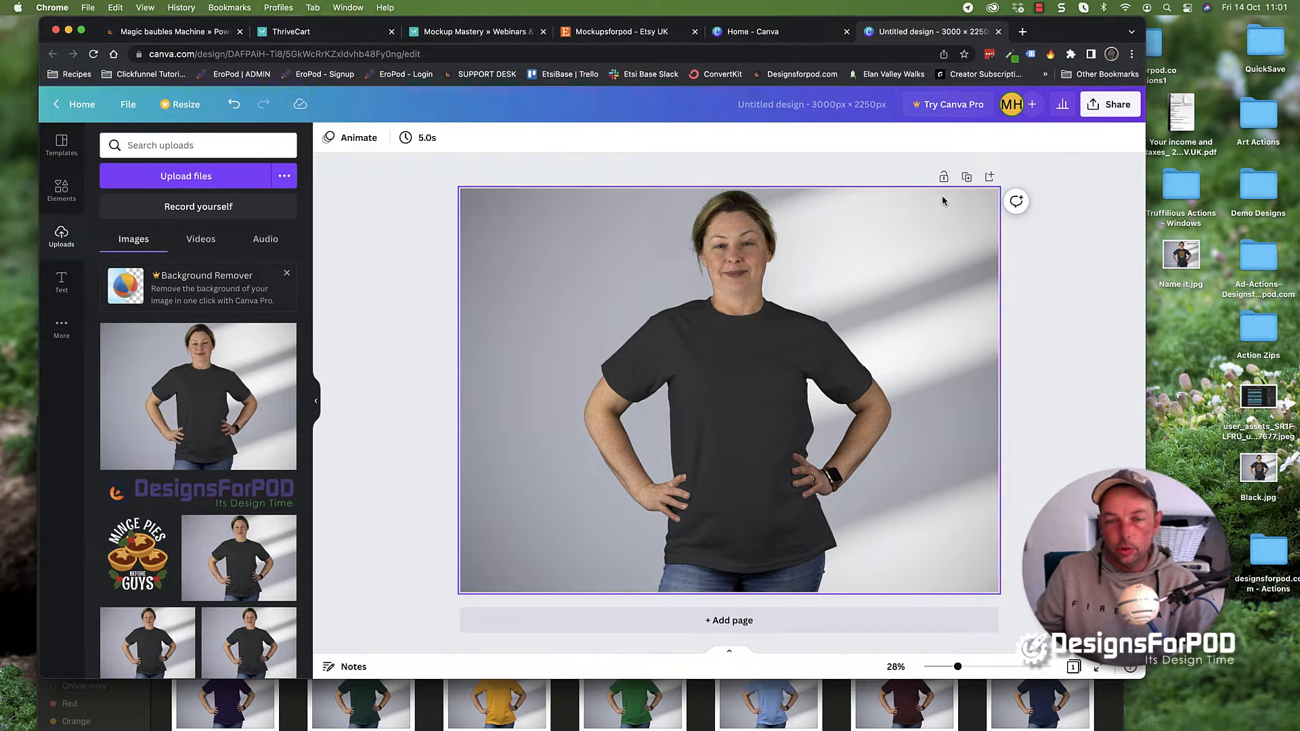
Add the Mince Pies Before Guys graphic and fit it onto the shirt's chest
{"action": "left_click", "coordinate": [360, 593]}
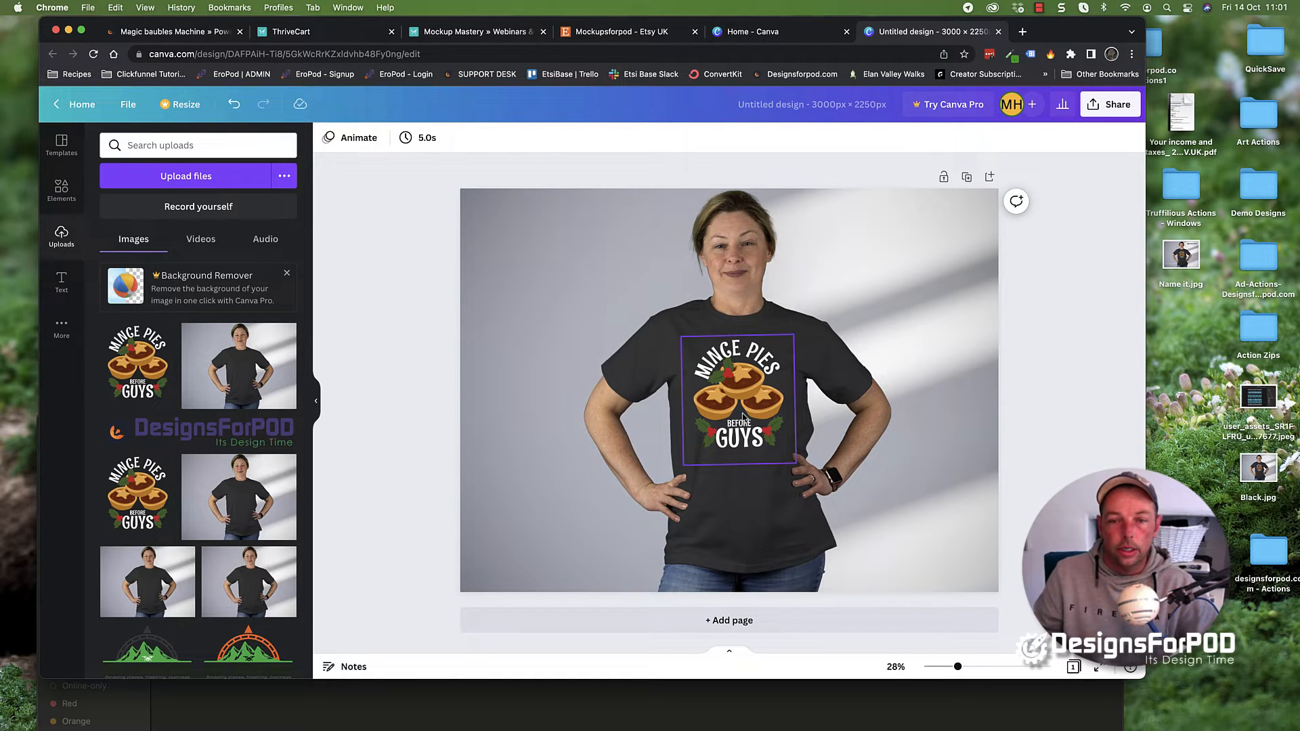
{"action": "left_click", "coordinate": [739, 402]}
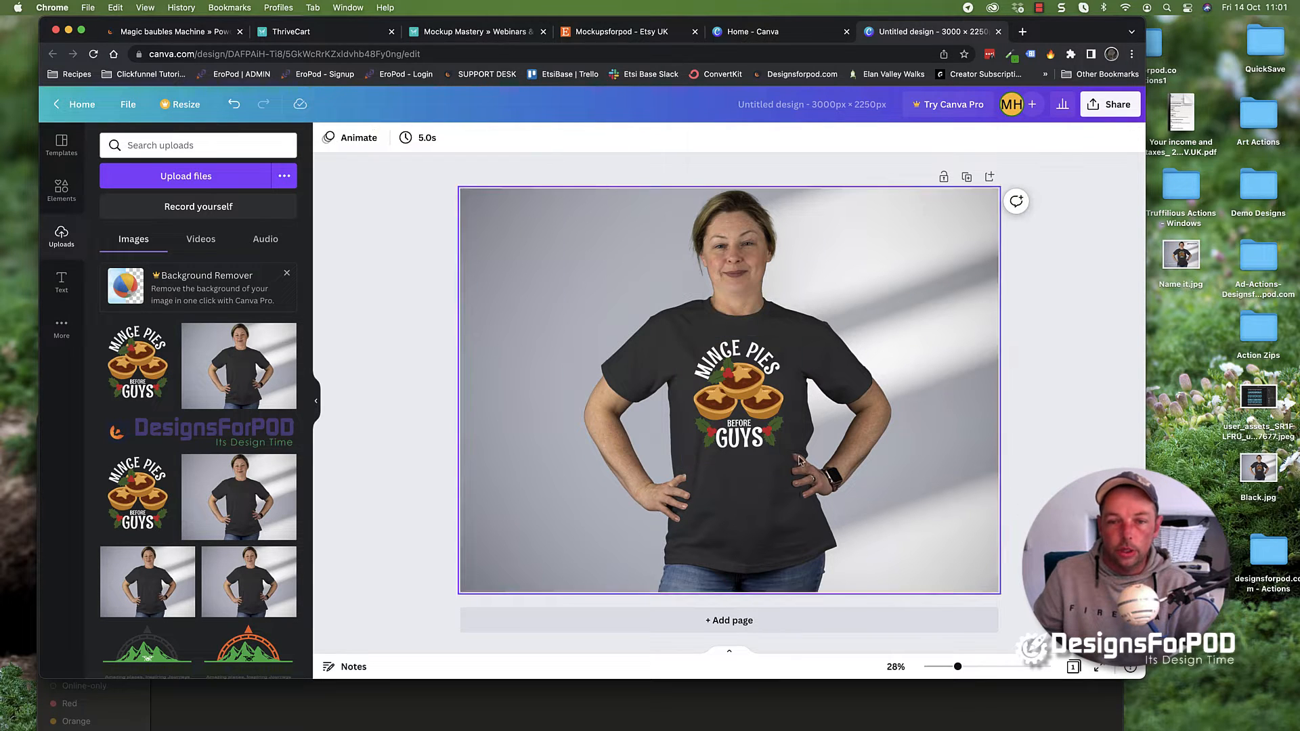
{"action": "mouse_move", "coordinate": [910, 455]}
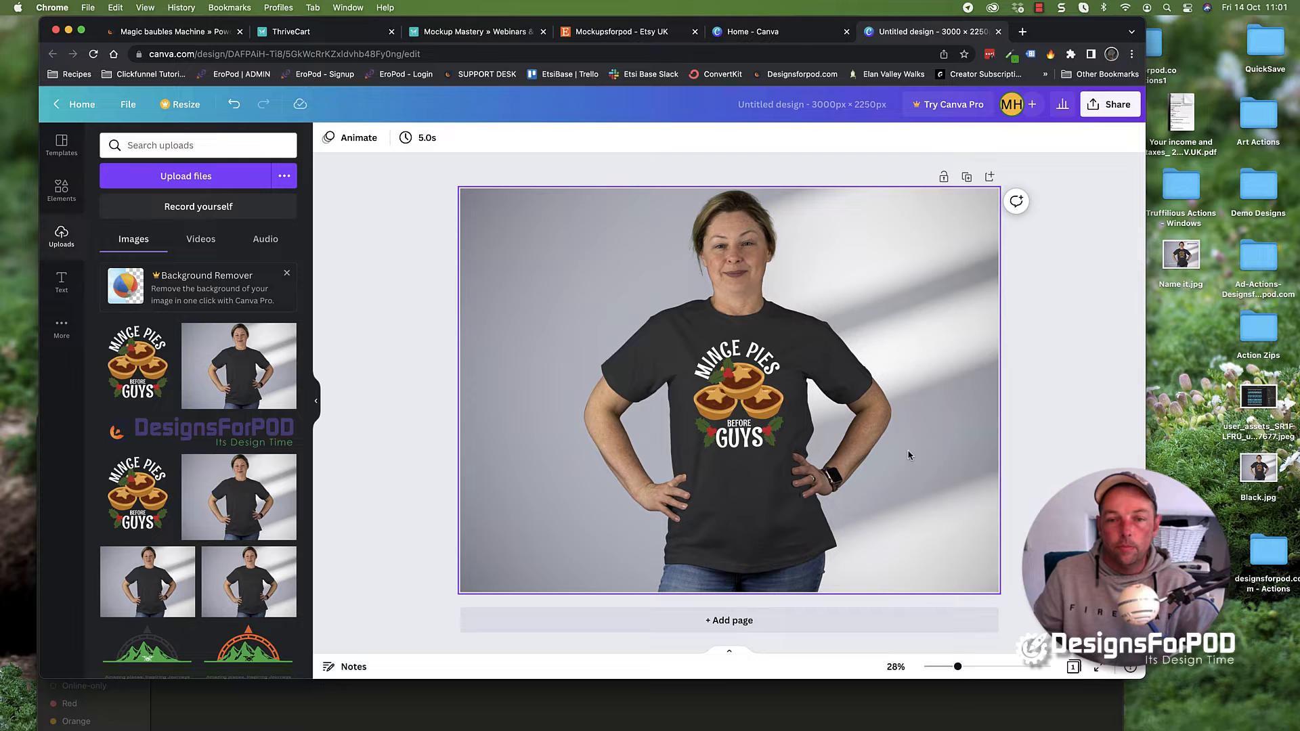
{"action": "left_click", "coordinate": [729, 398]}
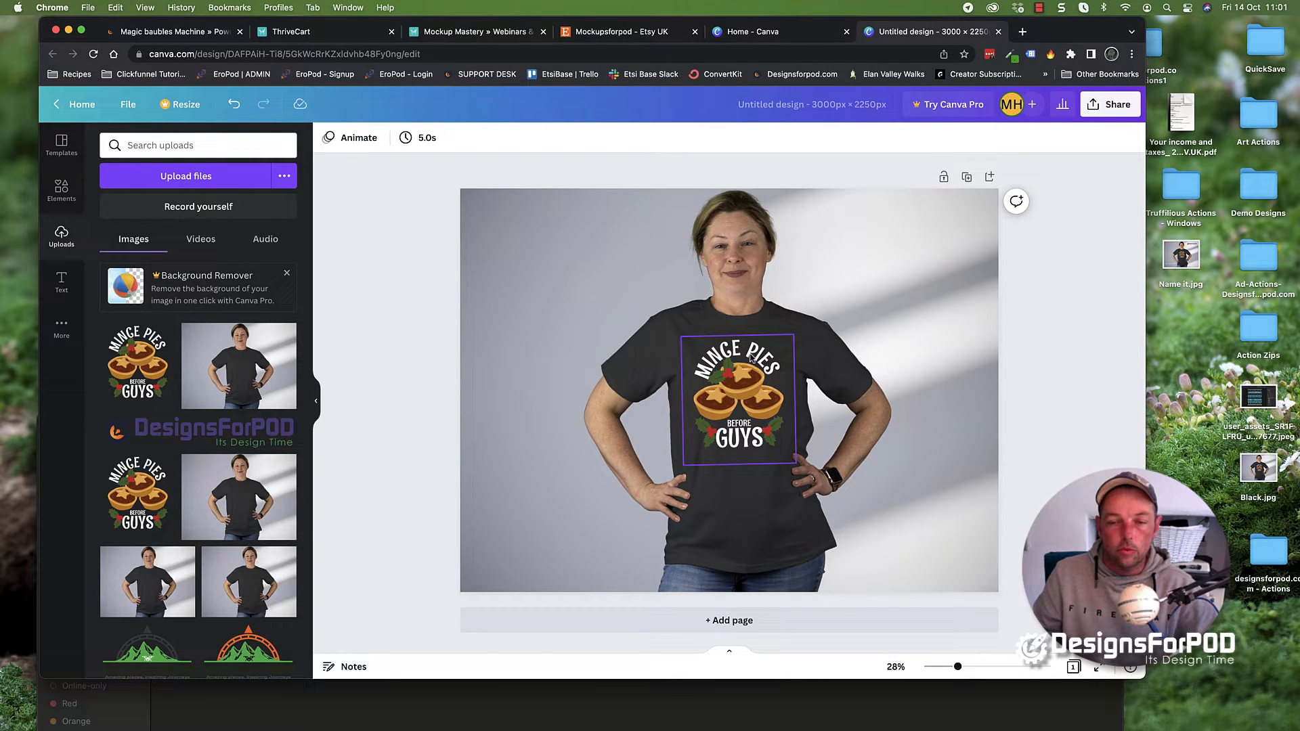
Lower the Mince Pies graphic's transparency to 83 so it blends into the fabric
{"action": "left_click", "coordinate": [737, 398]}
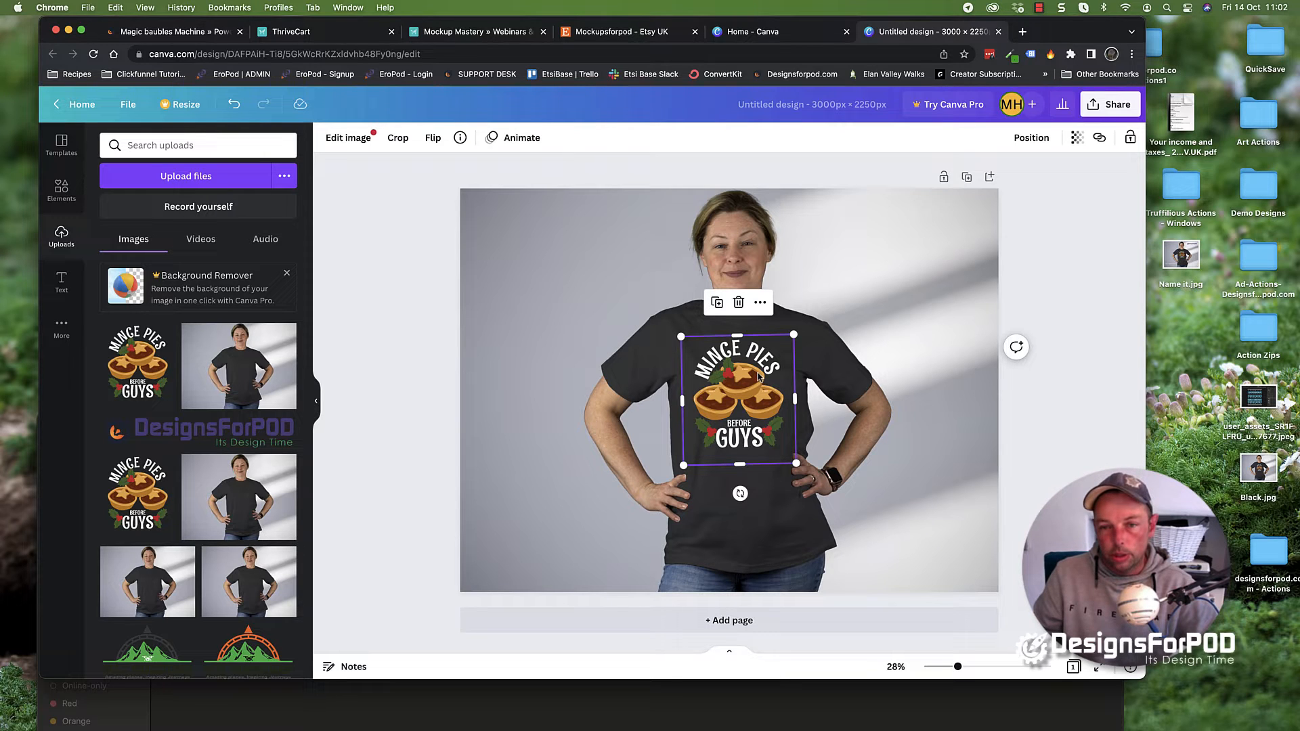
{"action": "mouse_move", "coordinate": [1015, 175]}
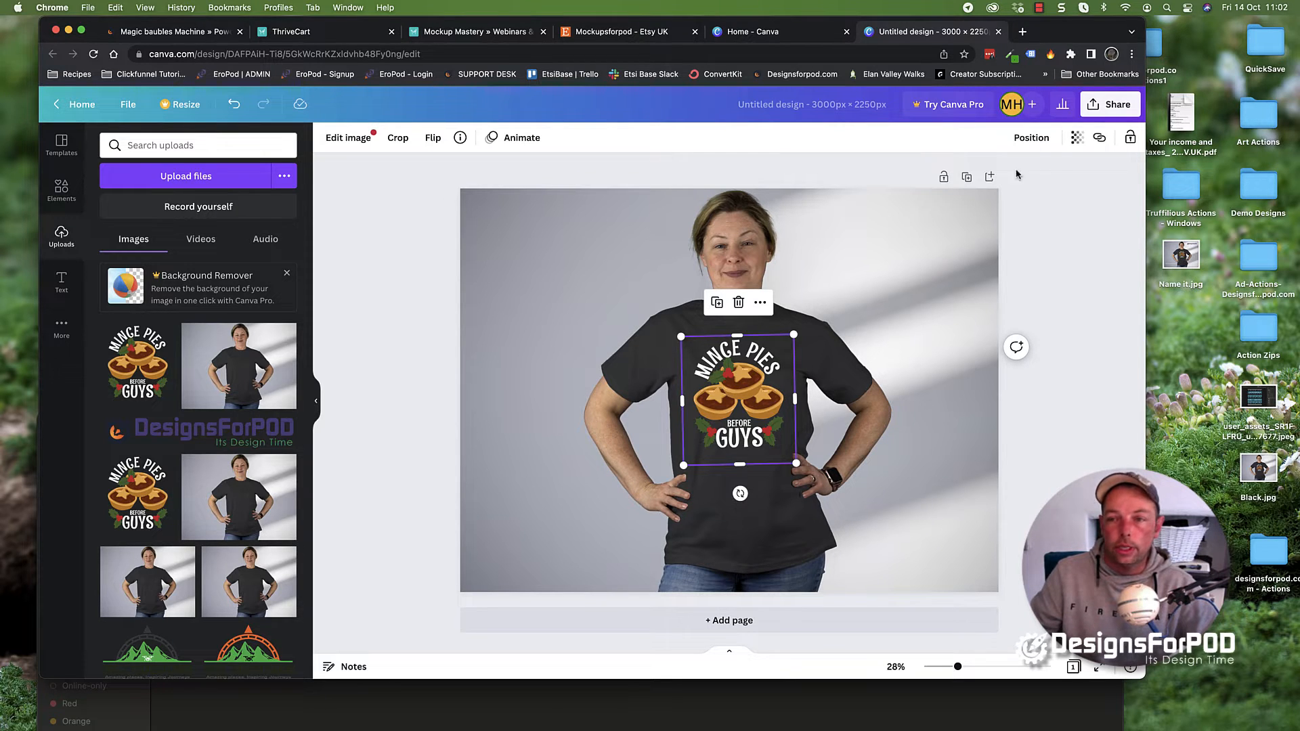
{"action": "left_click", "coordinate": [1077, 138]}
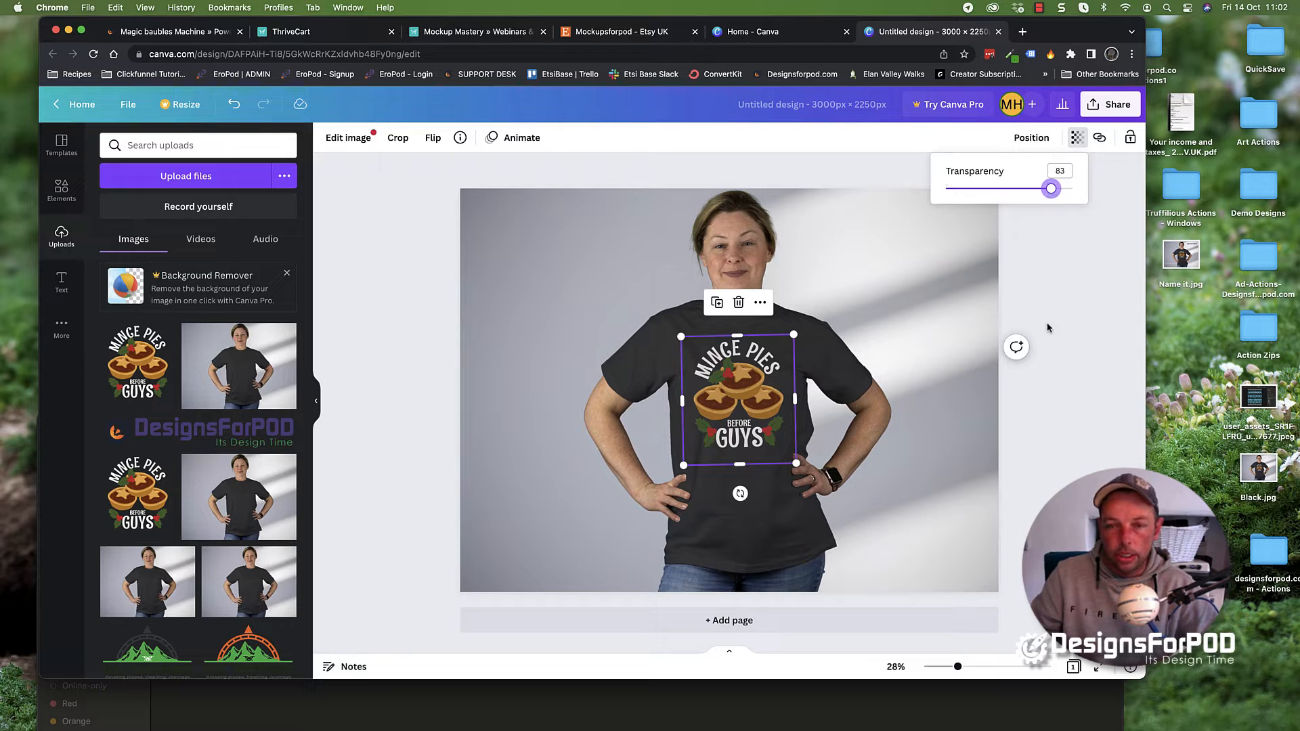
{"action": "left_click", "coordinate": [563, 464]}
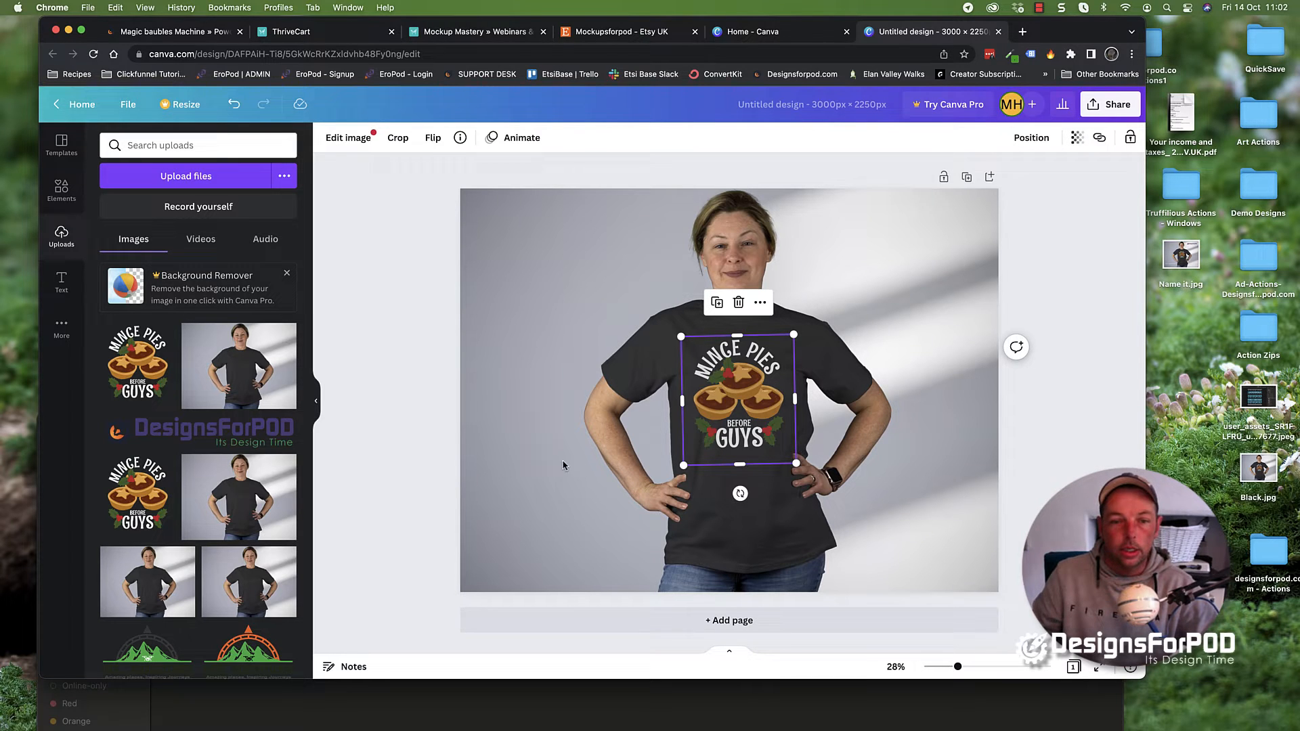
{"action": "left_click", "coordinate": [564, 464]}
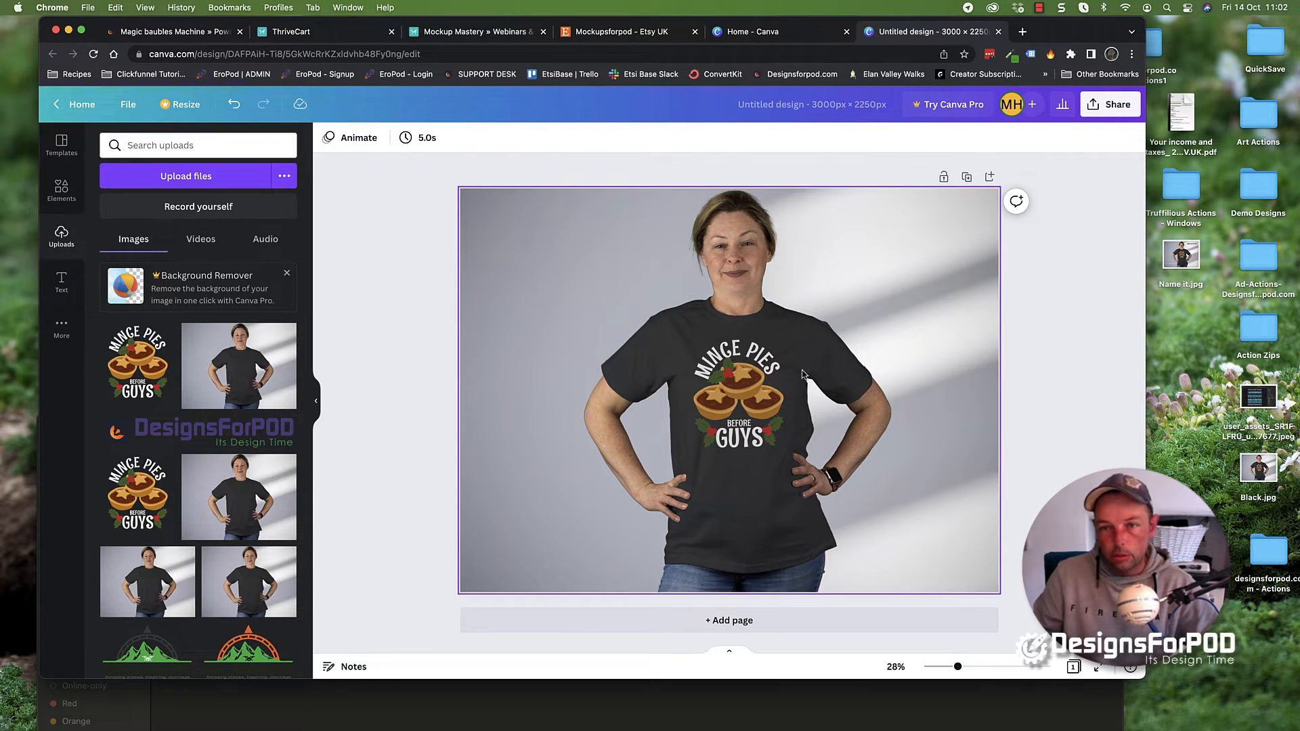
{"action": "left_click", "coordinate": [1110, 104]}
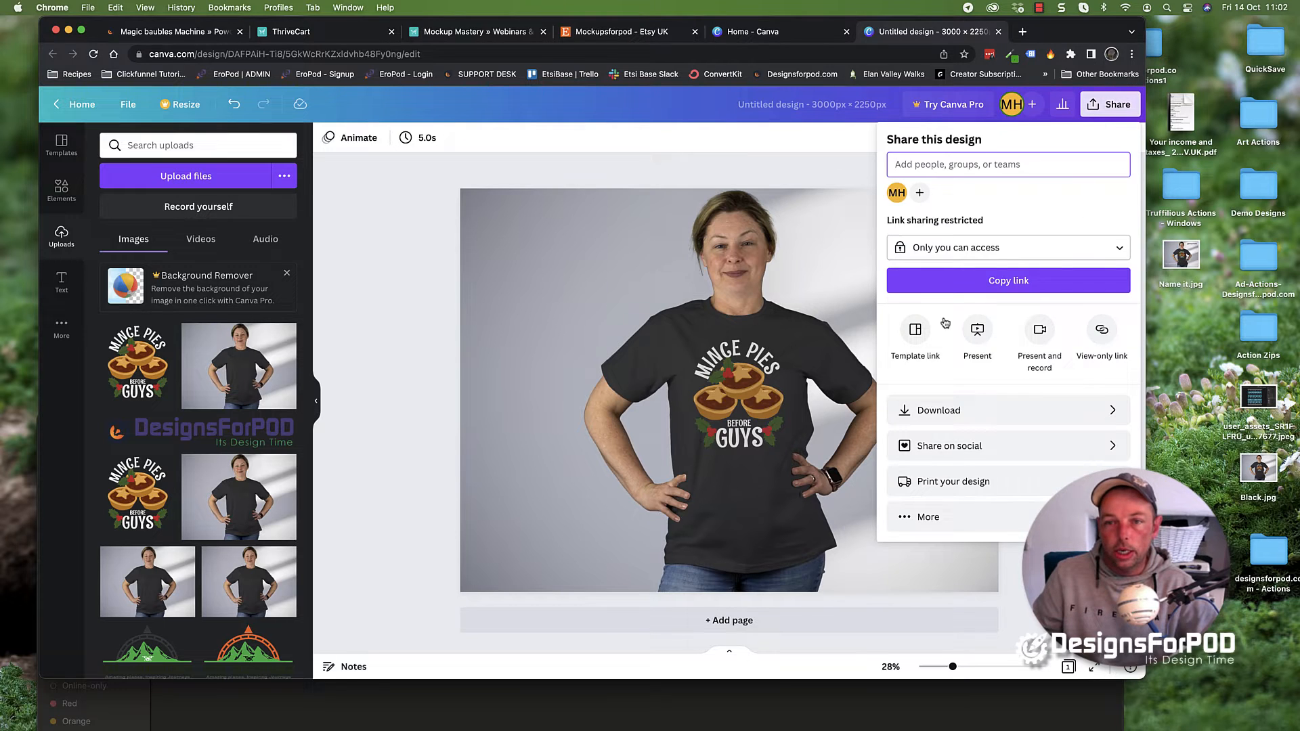
{"action": "left_click", "coordinate": [939, 409]}
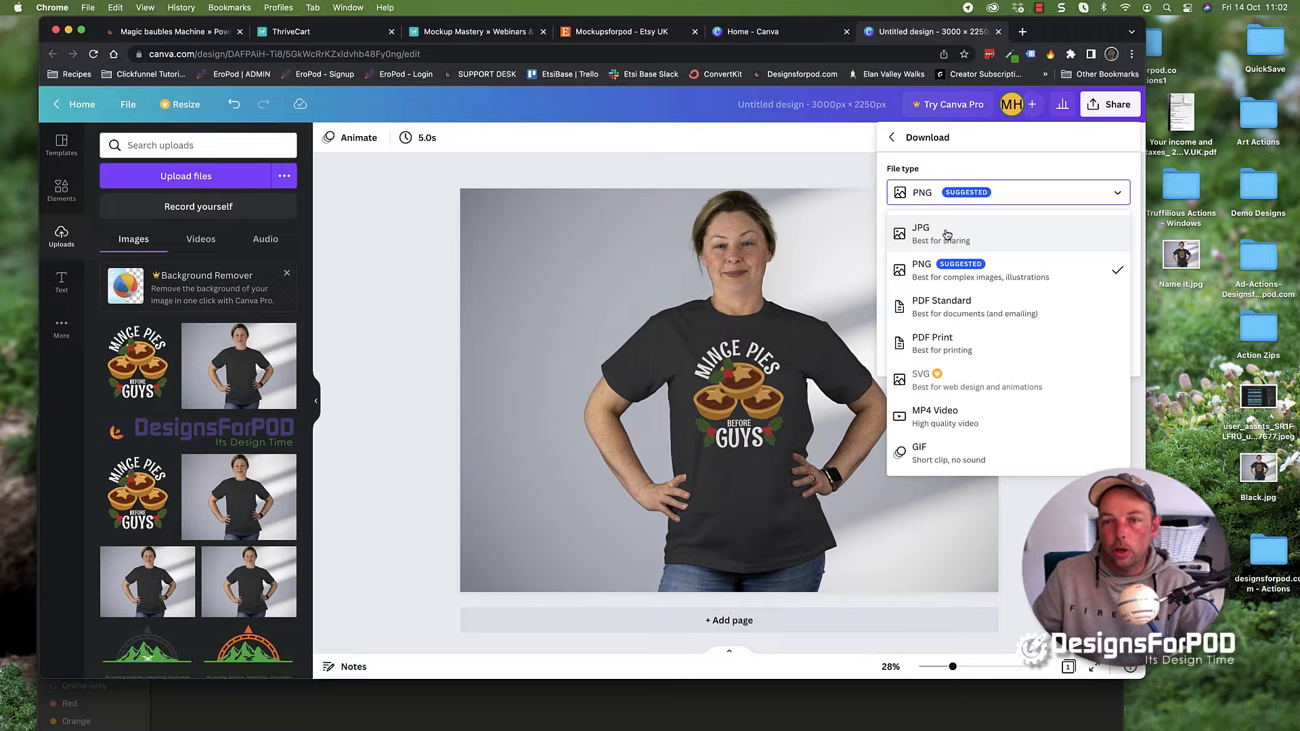
{"action": "left_click", "coordinate": [921, 233]}
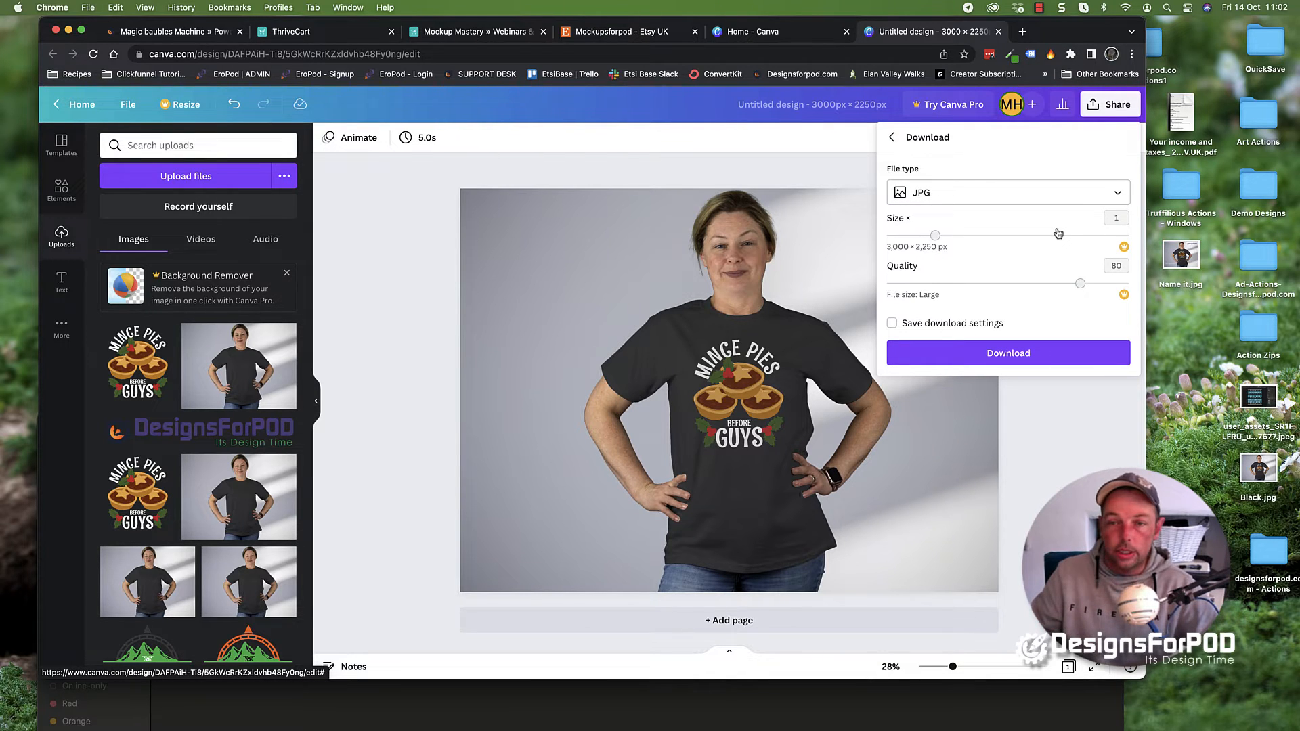
{"action": "left_click", "coordinate": [793, 324]}
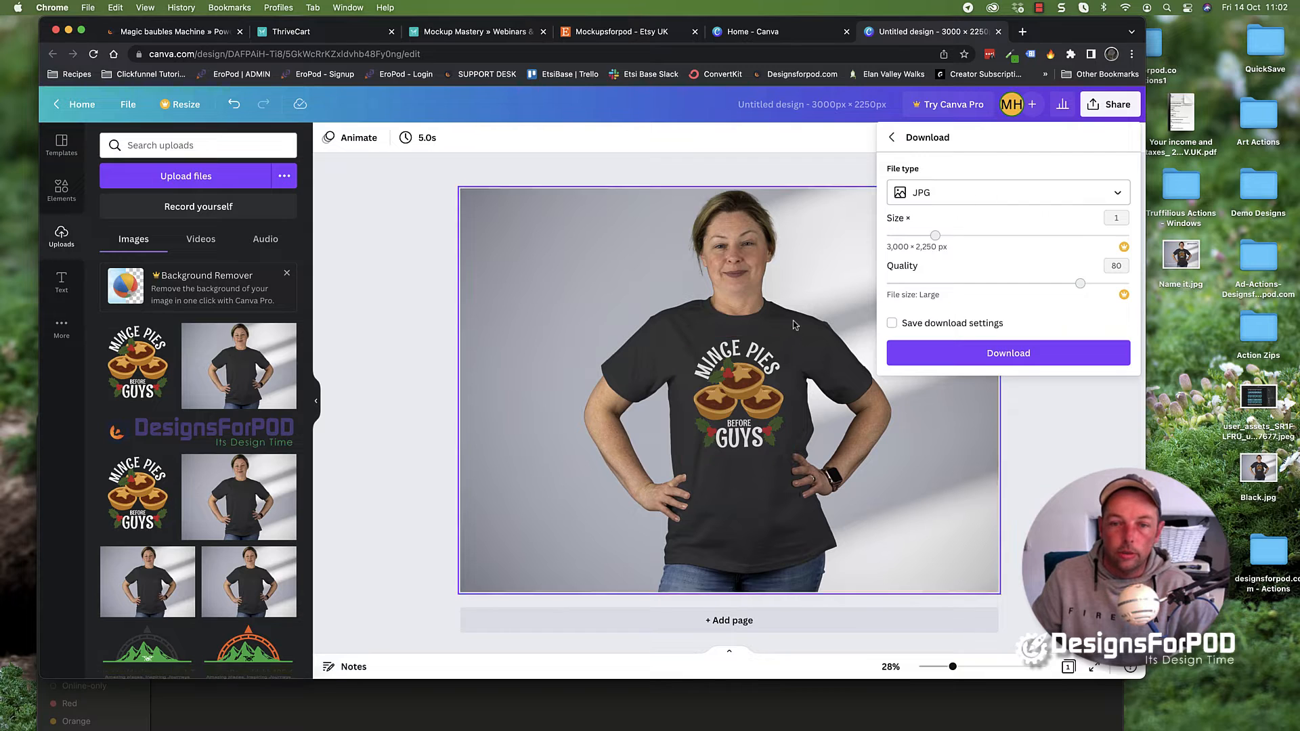
{"action": "left_click", "coordinate": [737, 398]}
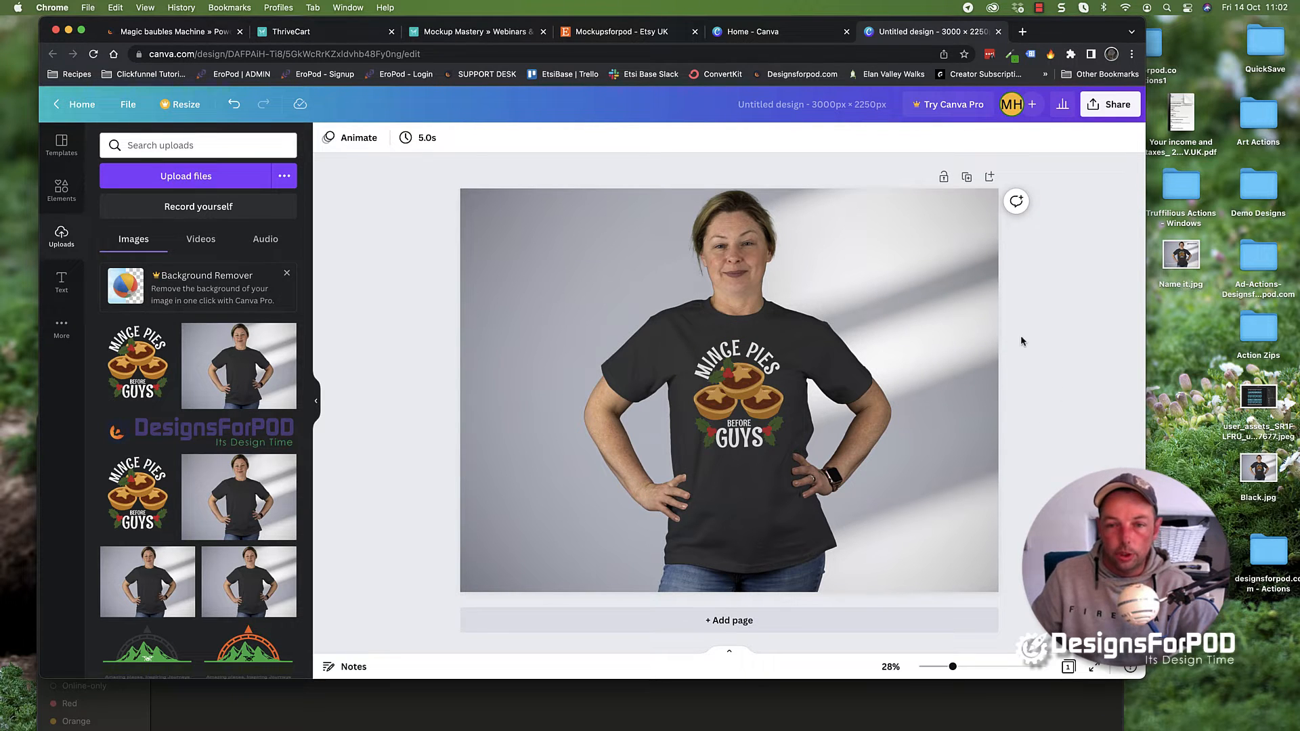
{"action": "mouse_move", "coordinate": [446, 412]}
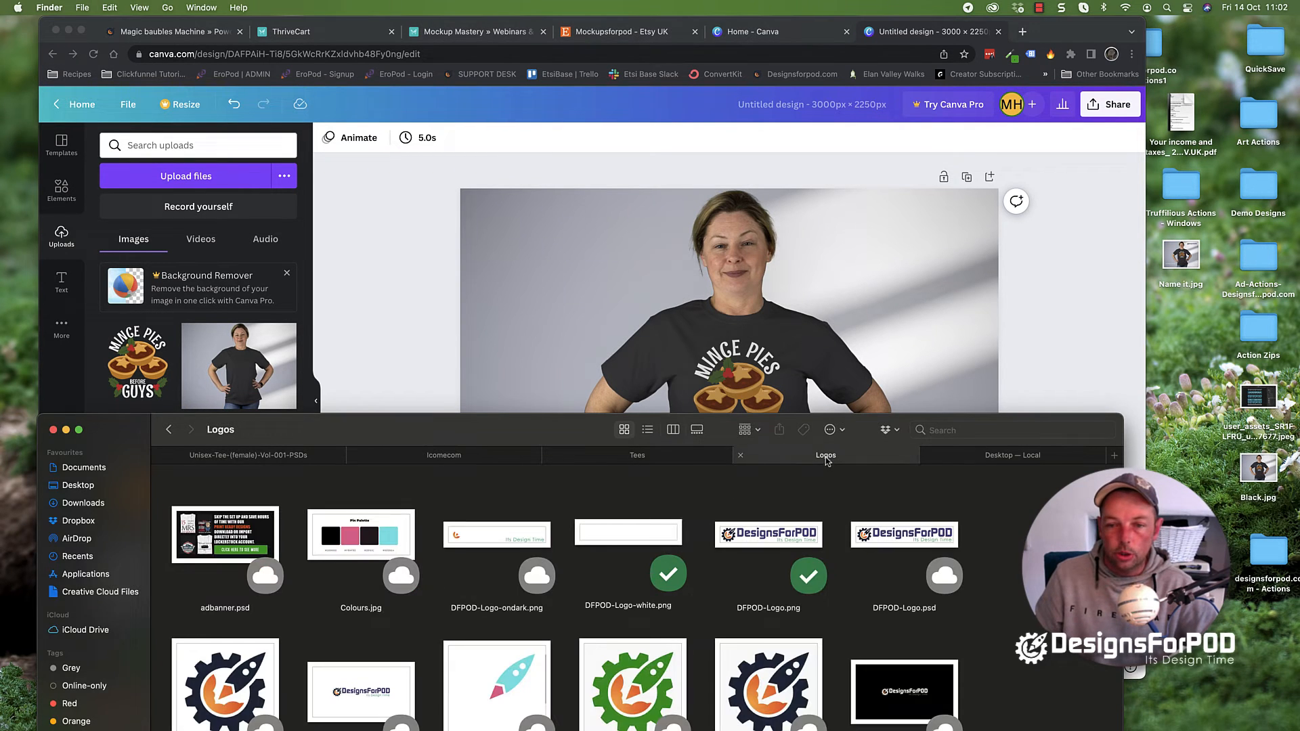
Bring DFPOD-Logo.png into the design and place it at the top right
{"action": "left_click", "coordinate": [768, 535]}
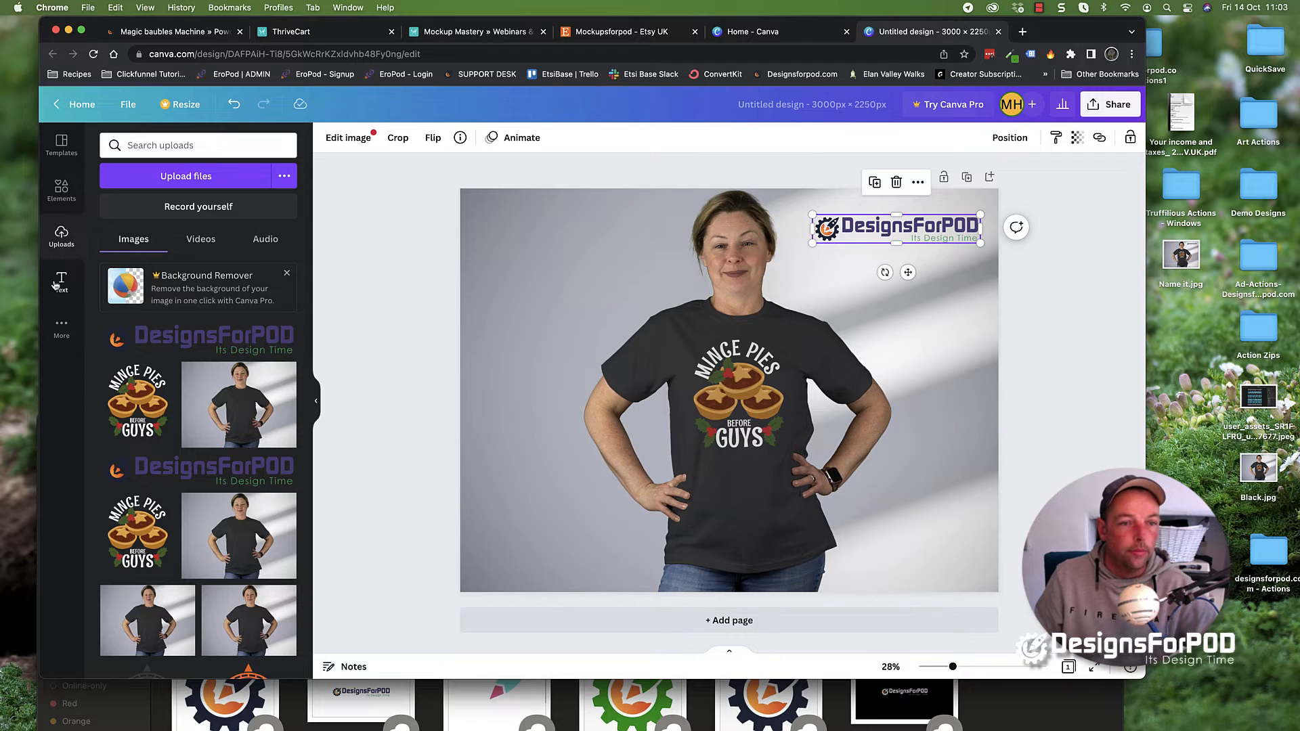
Add a heading reading 'On Sale Now' at the bottom left of the mockup
{"action": "left_click", "coordinate": [61, 282]}
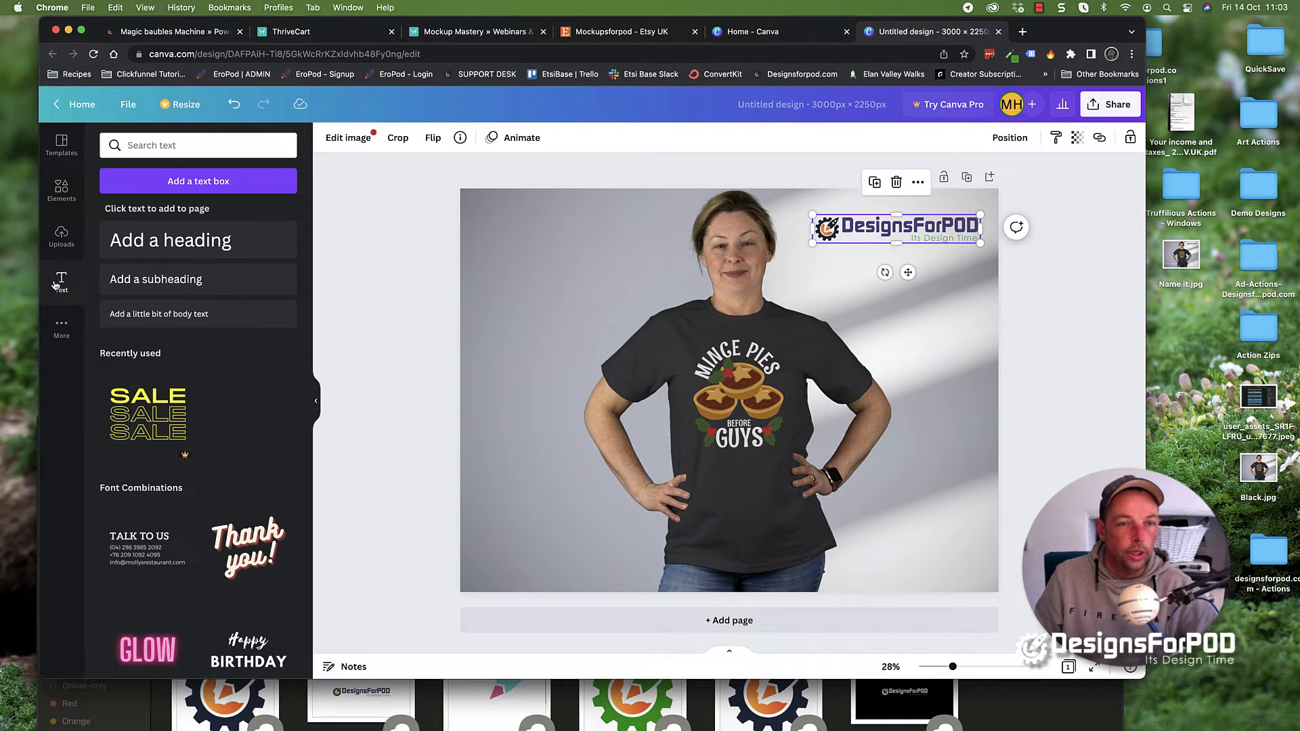
{"action": "scroll", "scroll_direction": "down", "scroll_amount": 3}
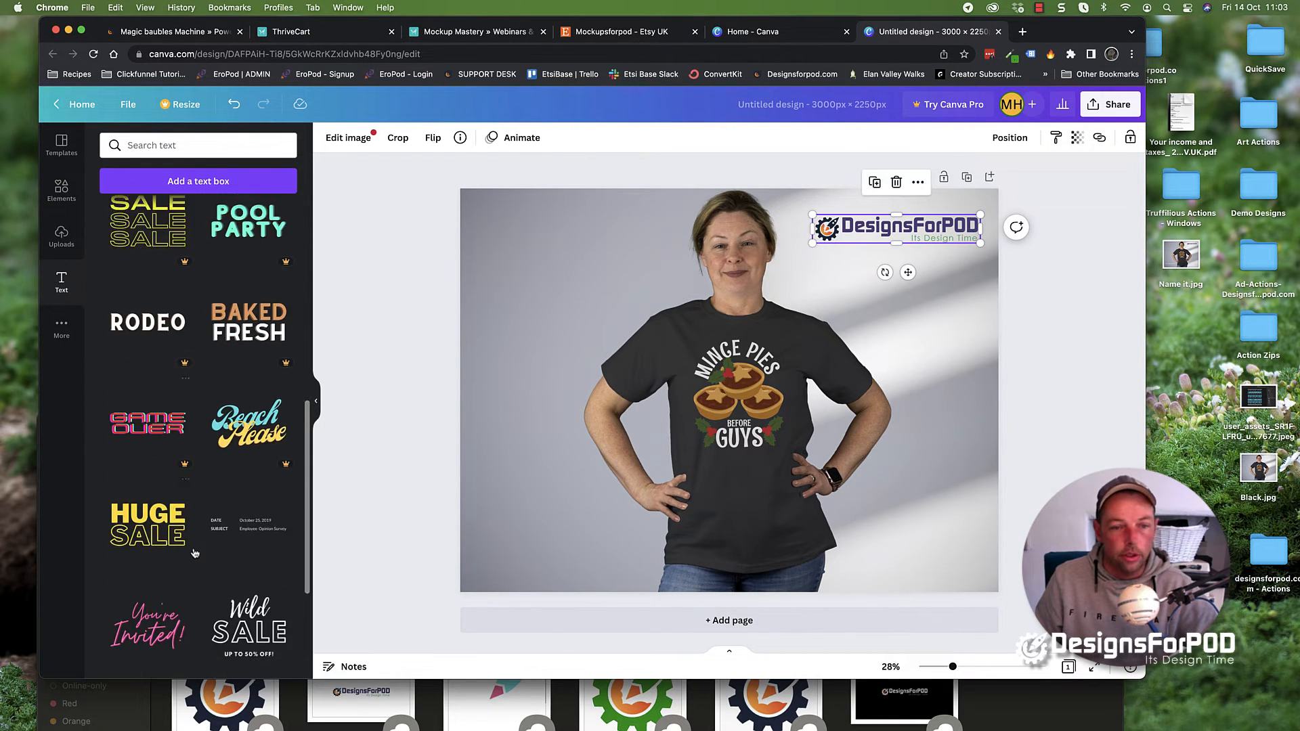
{"action": "scroll", "scroll_direction": "down", "scroll_amount": 3}
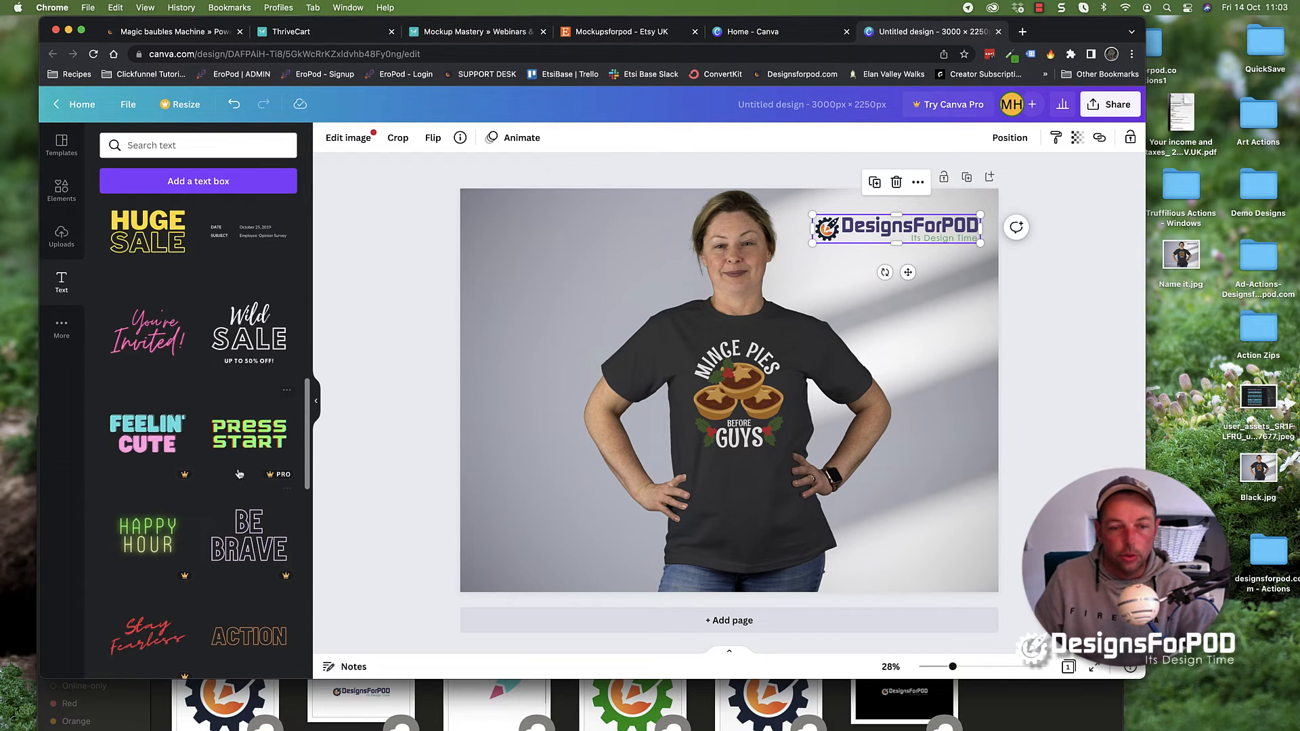
{"action": "scroll", "scroll_direction": "up", "scroll_amount": 3}
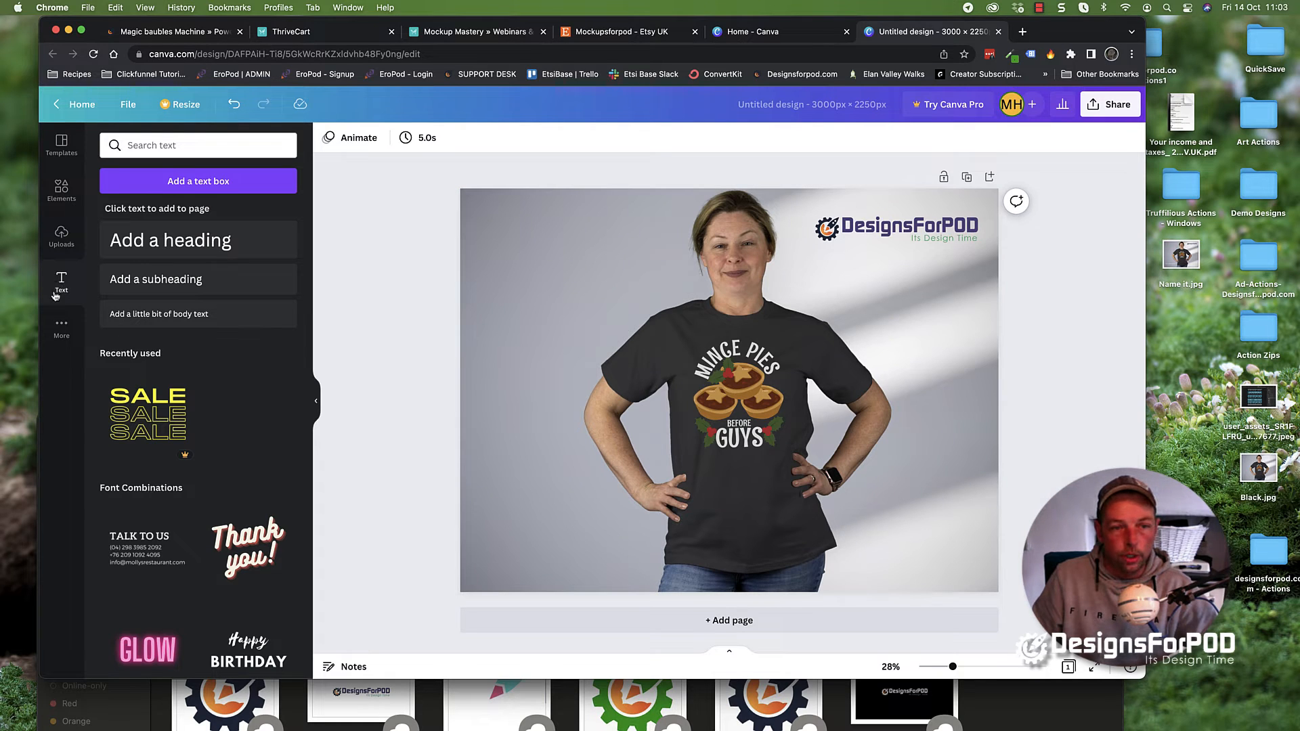
{"action": "left_click", "coordinate": [171, 240]}
{"action": "type", "text": "On Sale"}
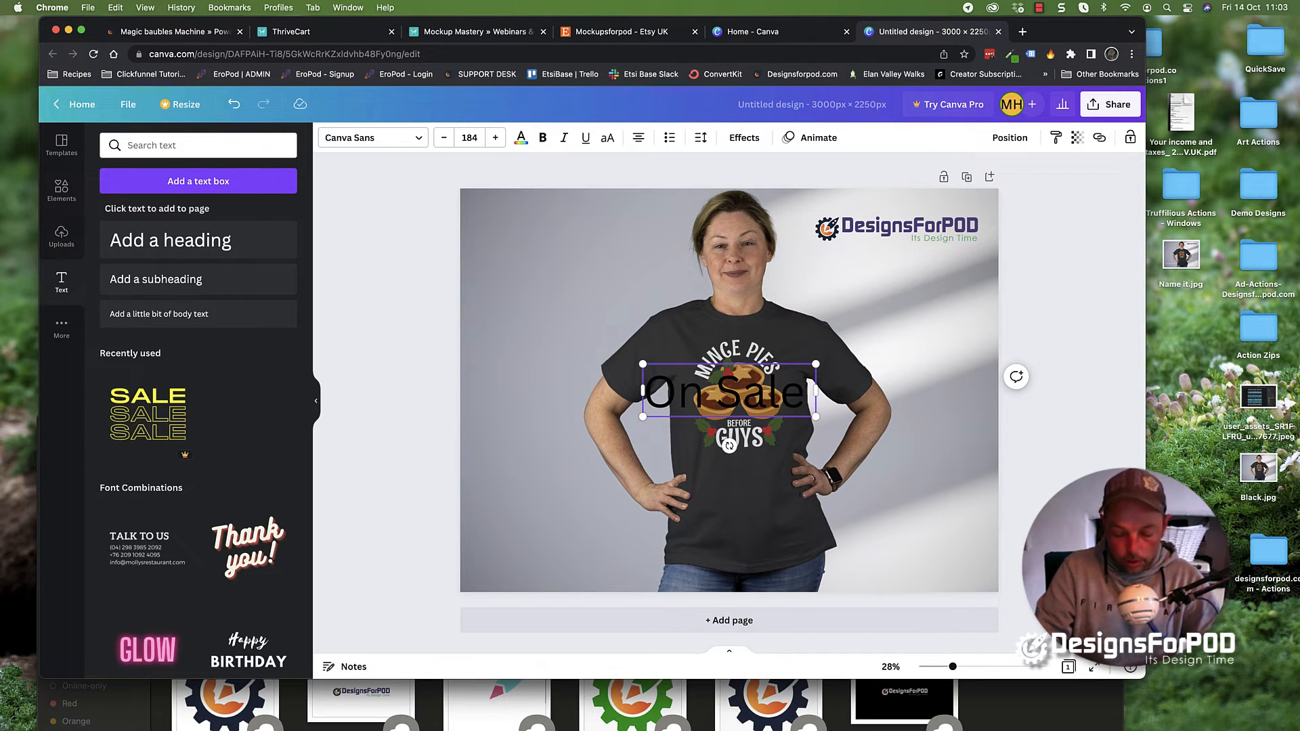
{"action": "type", "text": "Now"}
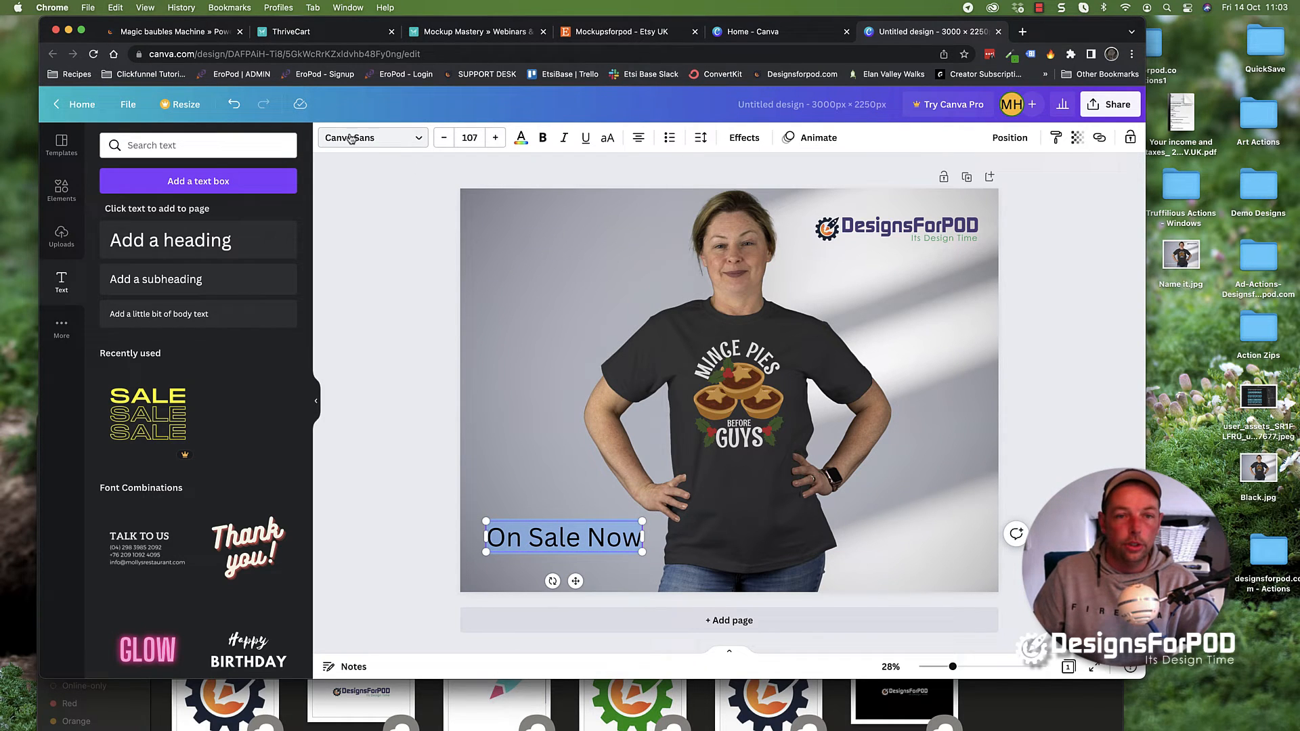
Set the caption's font to Cinzel and its colour to white
{"action": "left_click", "coordinate": [369, 139]}
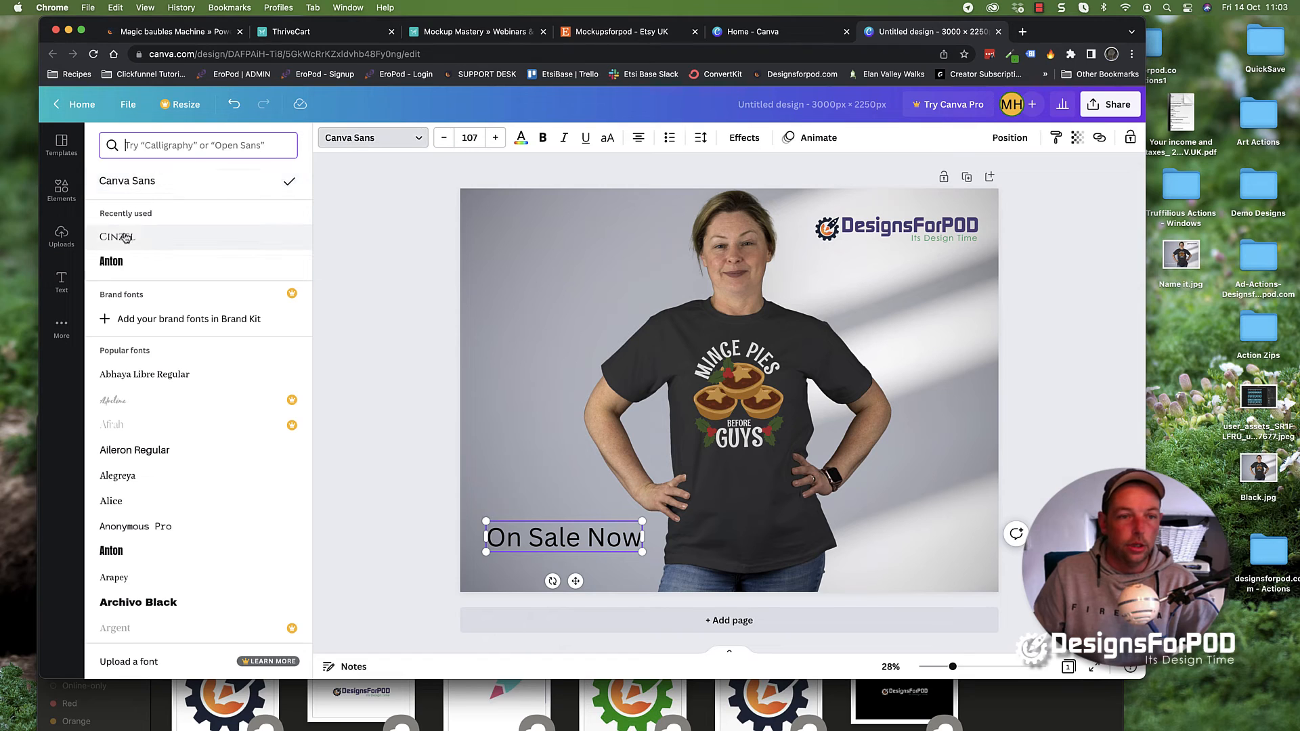
{"action": "left_click", "coordinate": [116, 236]}
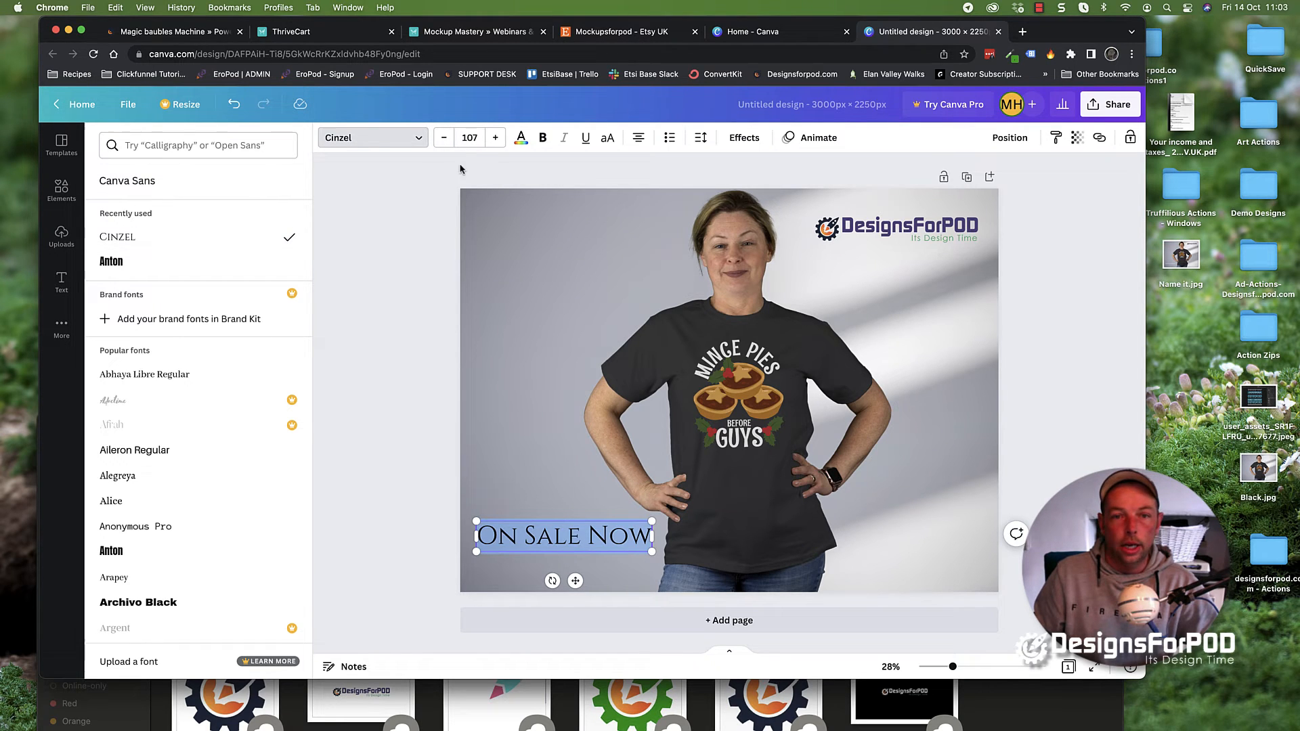
{"action": "mouse_move", "coordinate": [520, 138]}
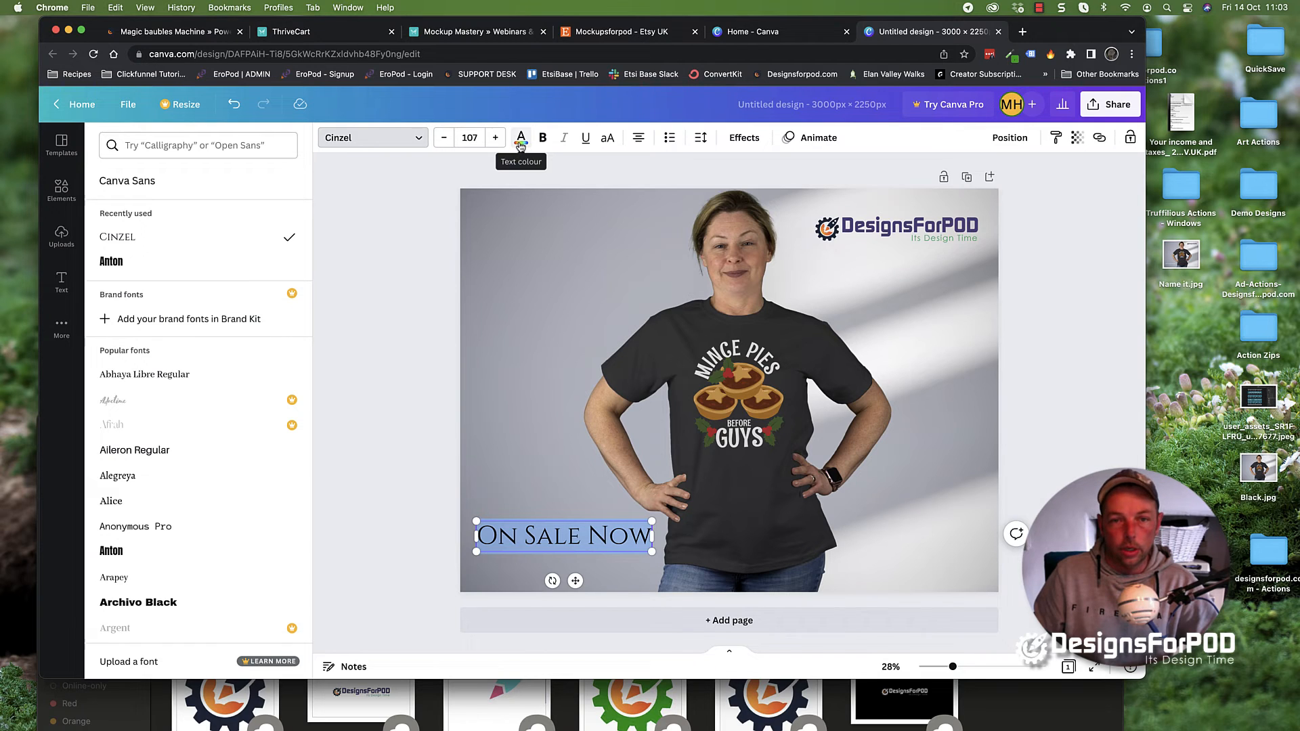
{"action": "left_click", "coordinate": [520, 138]}
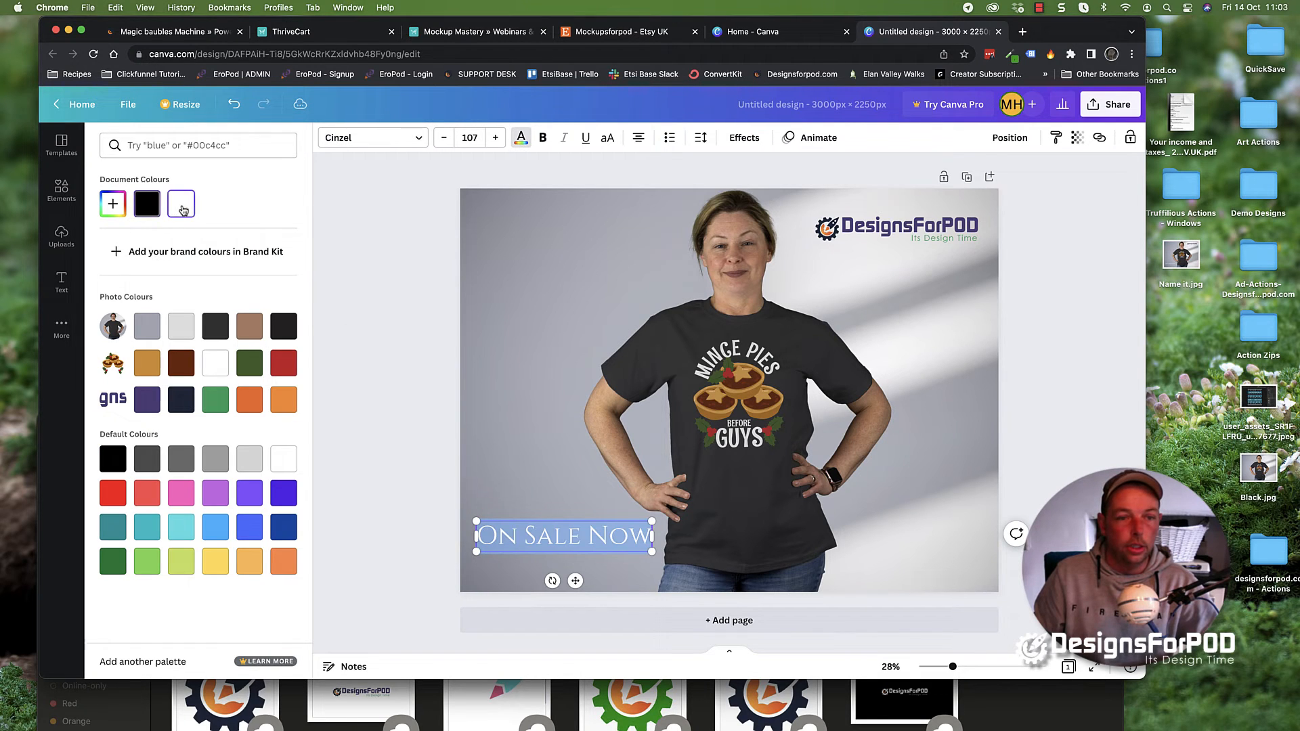
{"action": "left_click", "coordinate": [61, 281]}
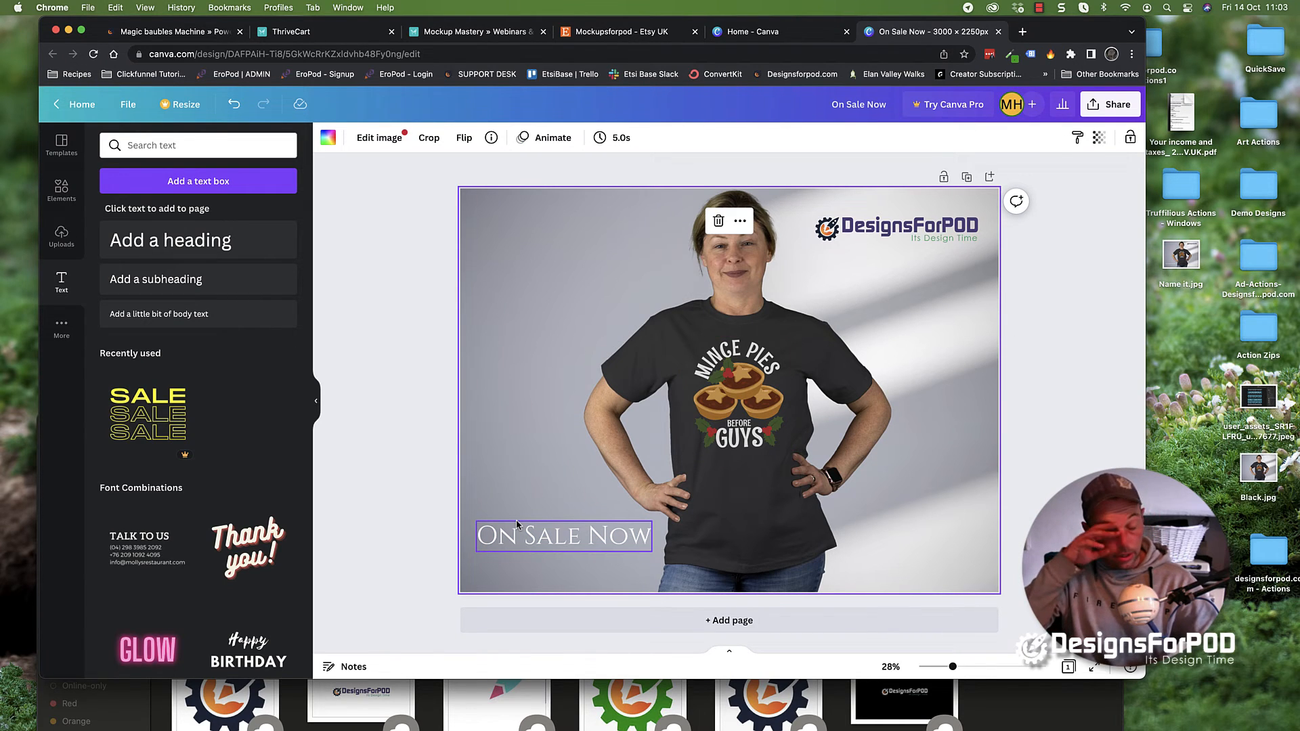
Download the mockup as a JPG named On Sale Now.jpg
{"action": "left_click", "coordinate": [960, 307]}
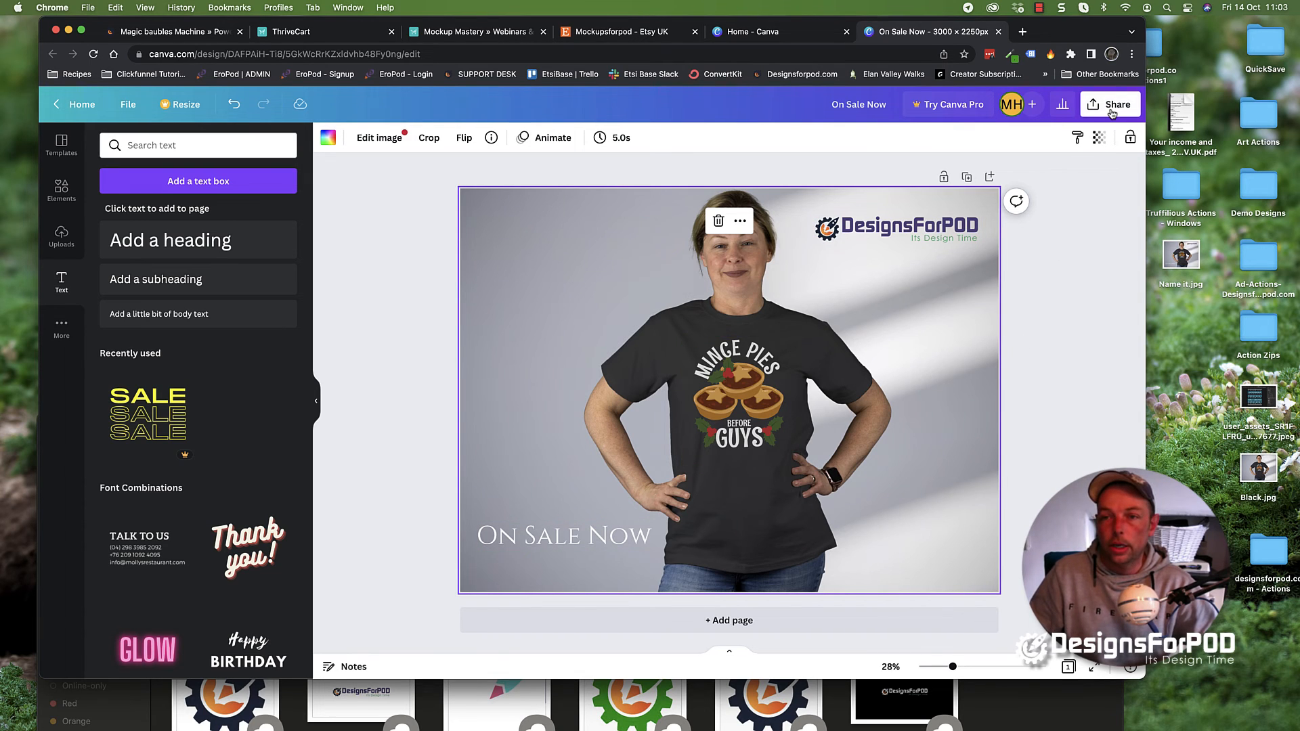
{"action": "left_click", "coordinate": [1114, 105]}
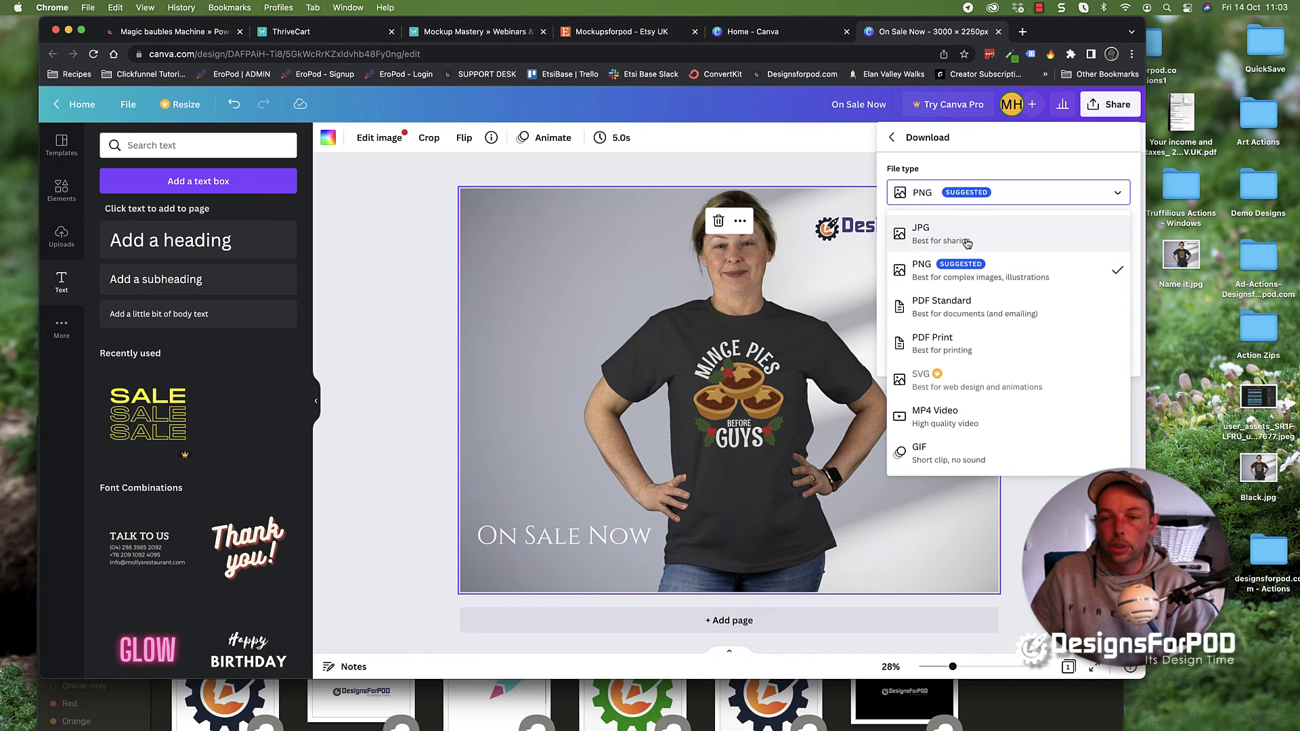
{"action": "left_click", "coordinate": [921, 233]}
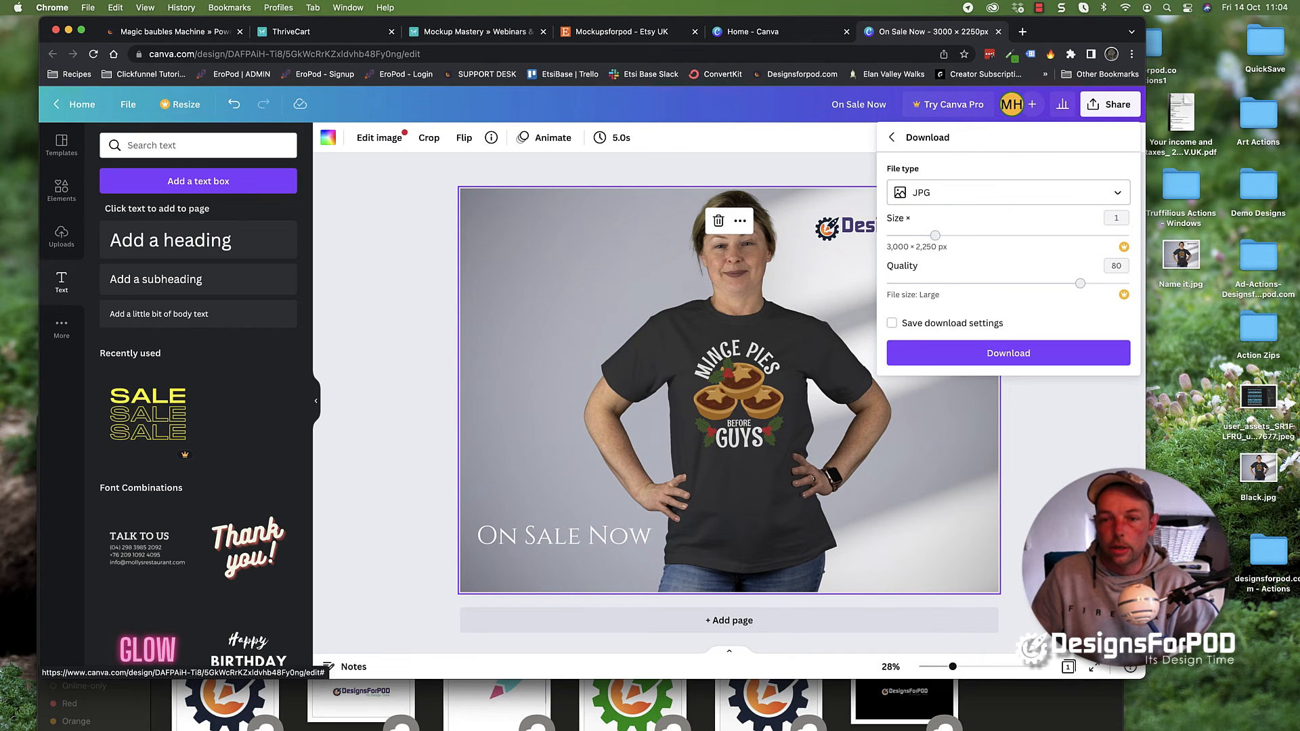
{"action": "left_click", "coordinate": [1007, 352]}
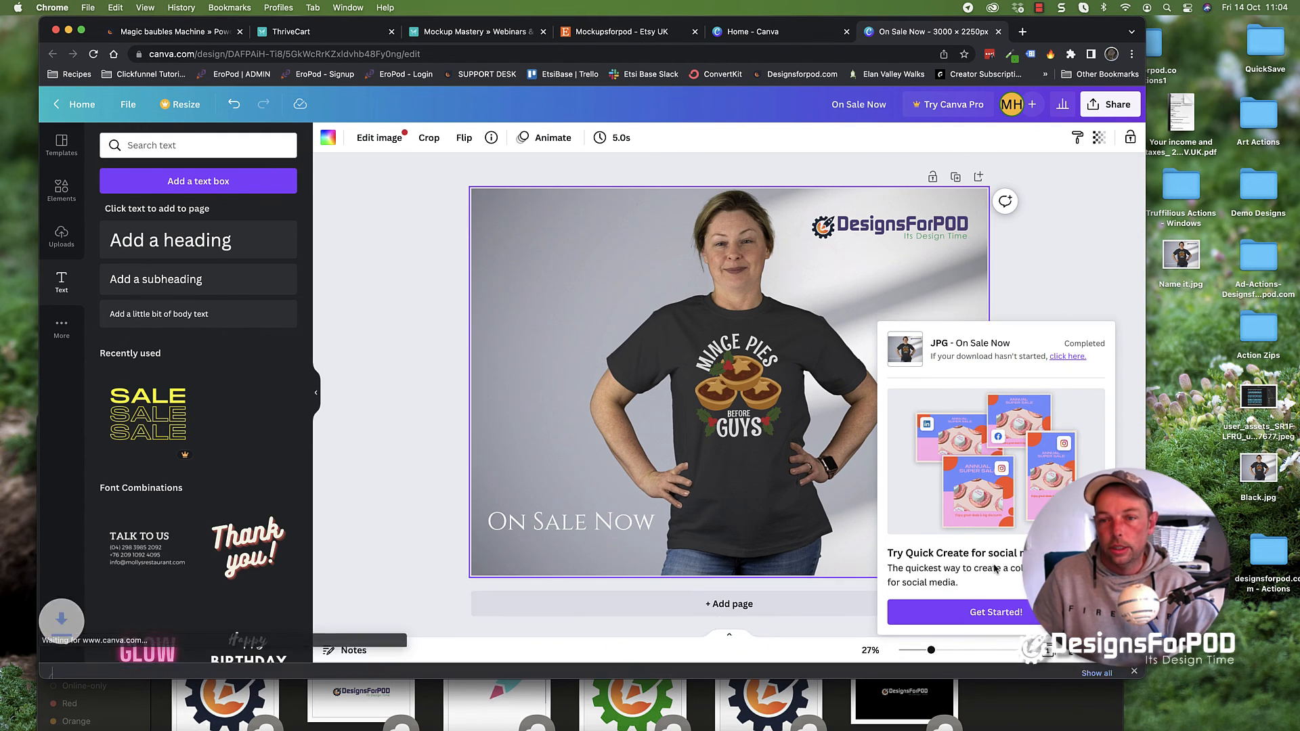
{"action": "left_click", "coordinate": [680, 374]}
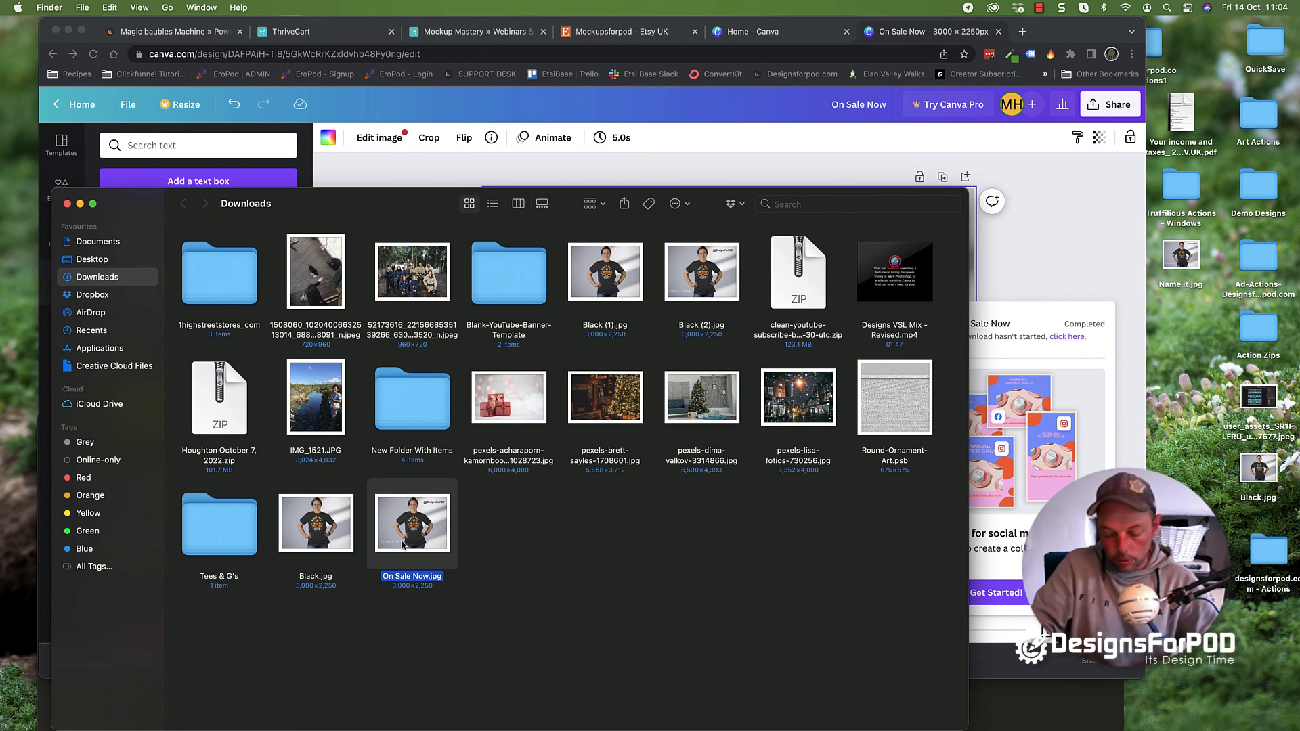
Preview On Sale Now.jpg from the Downloads folder in Quick Look
{"action": "double_click", "coordinate": [411, 523]}
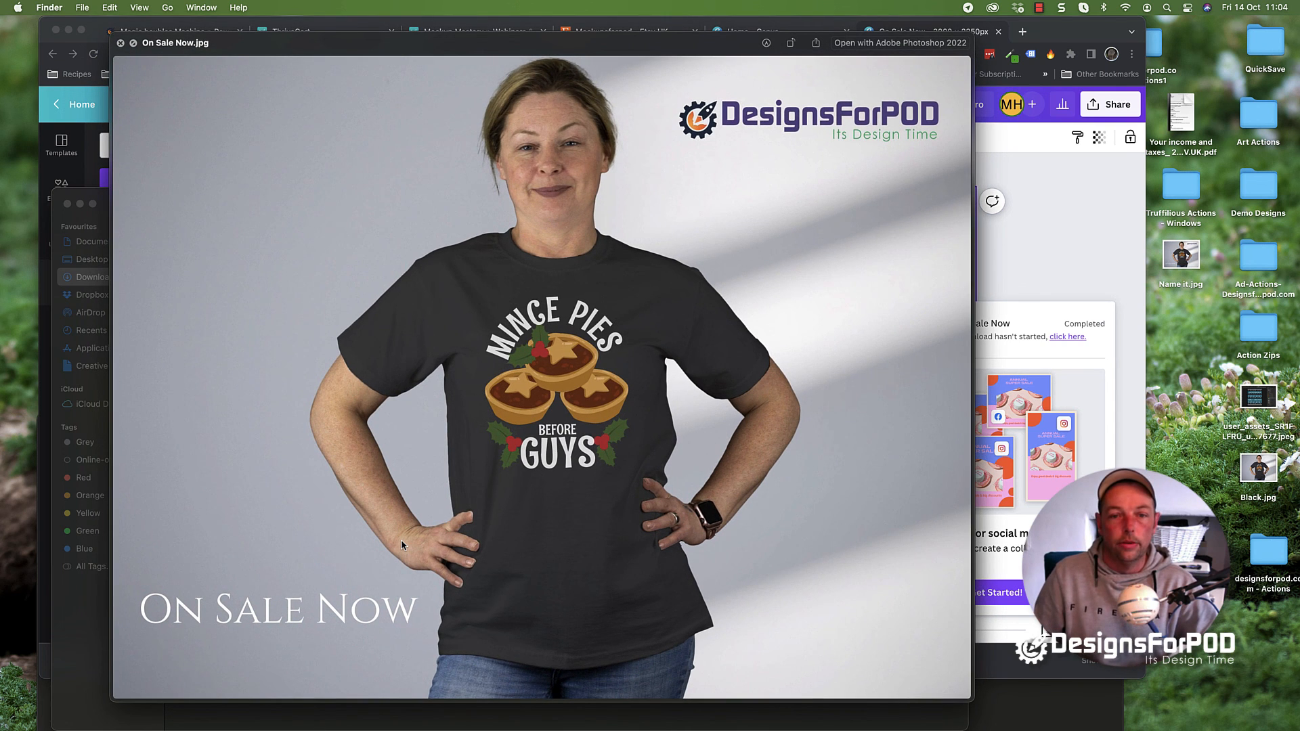